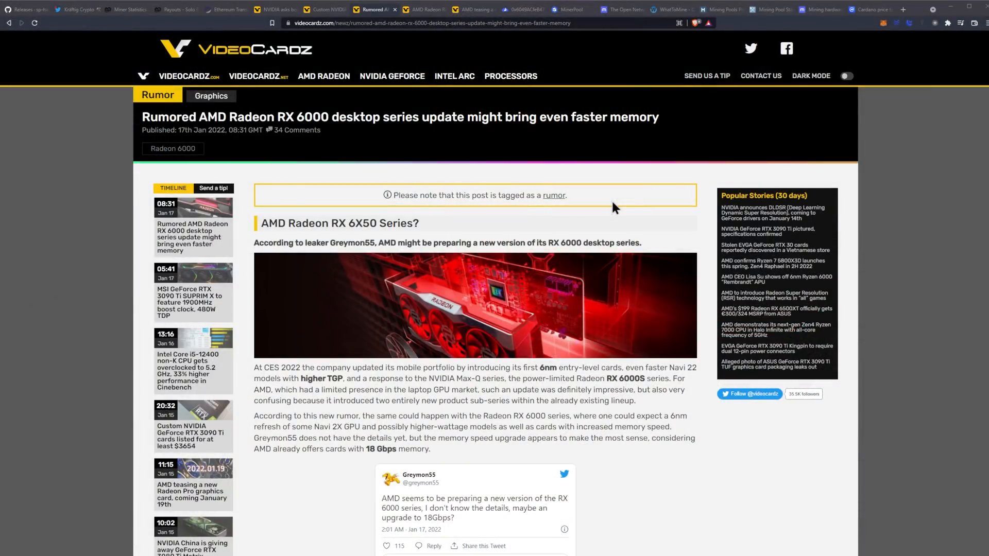
# Scroll further down the current article before switching tabs
pyautogui.scroll(-3)
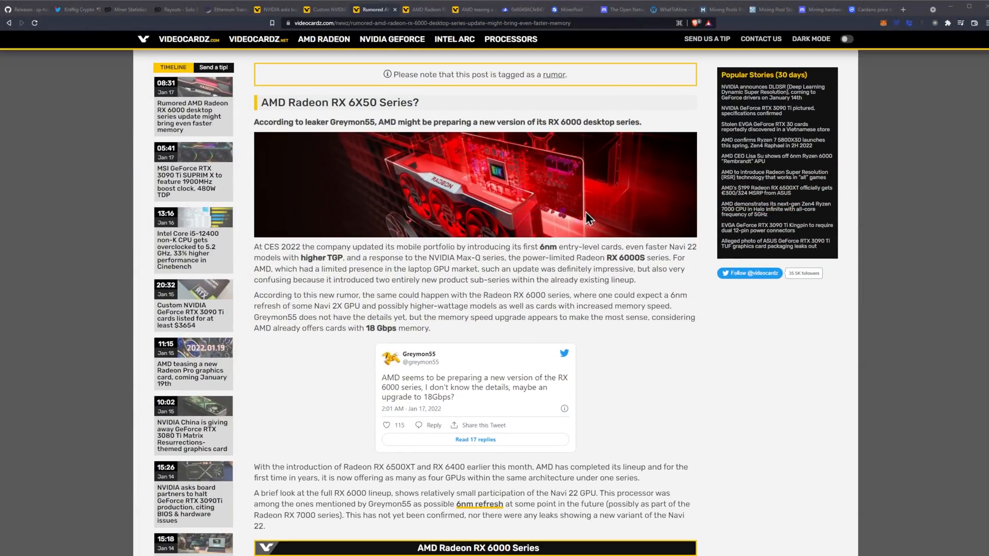
pyautogui.moveTo(543, 205)
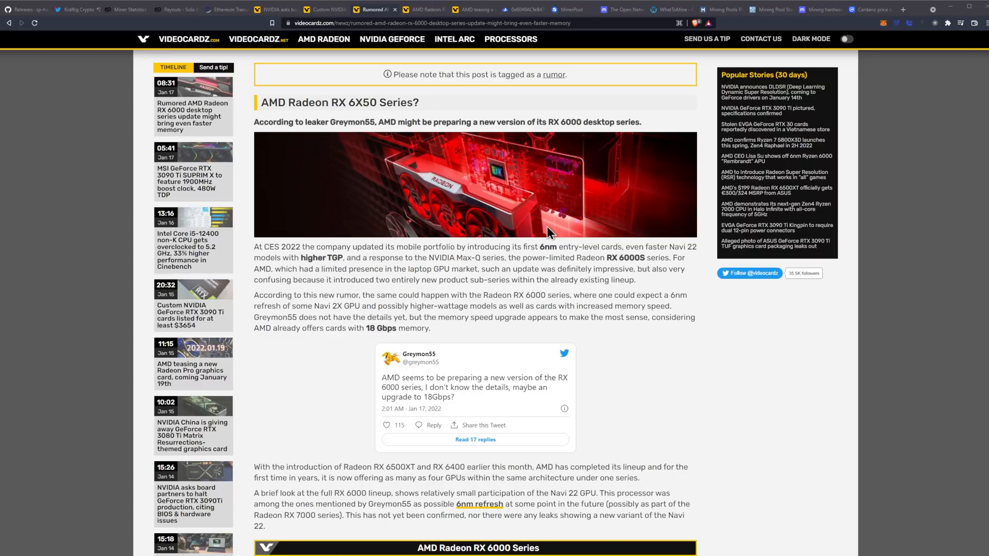
pyautogui.moveTo(565, 244)
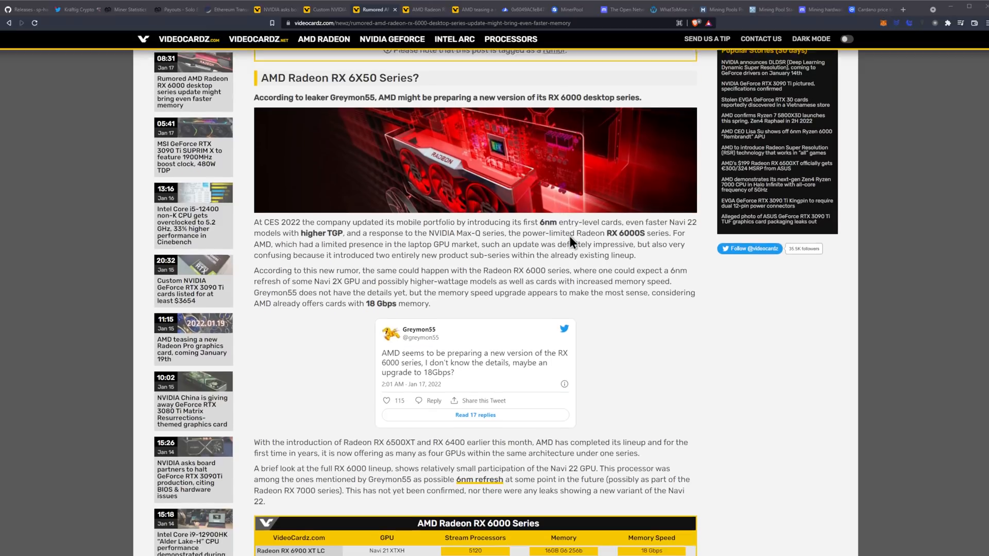
pyautogui.scroll(-3)
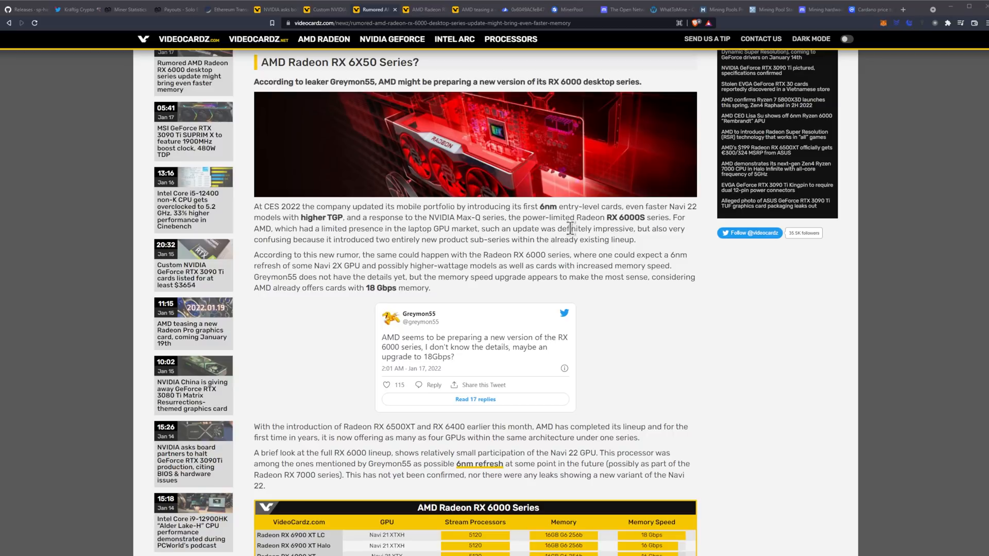
pyautogui.moveTo(575, 227)
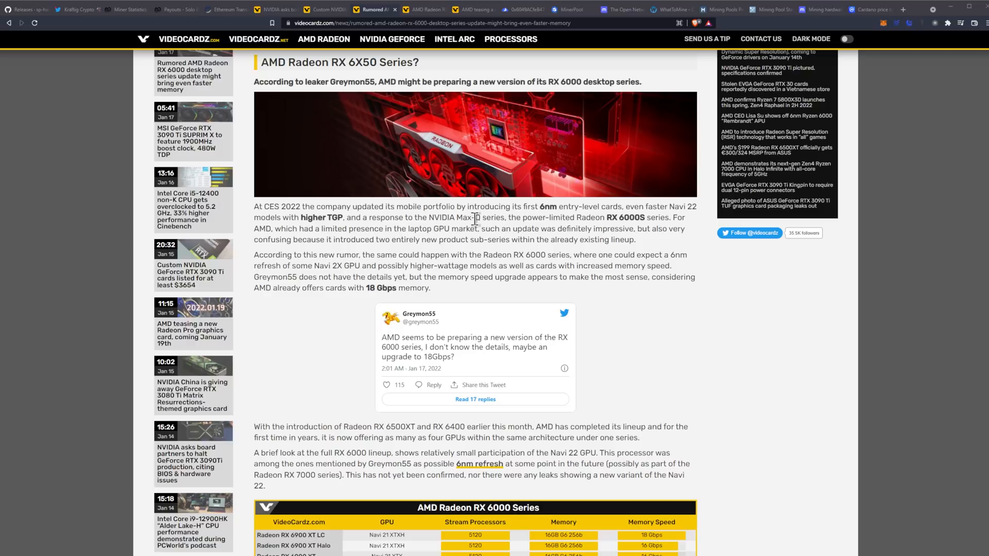
pyautogui.moveTo(692, 212)
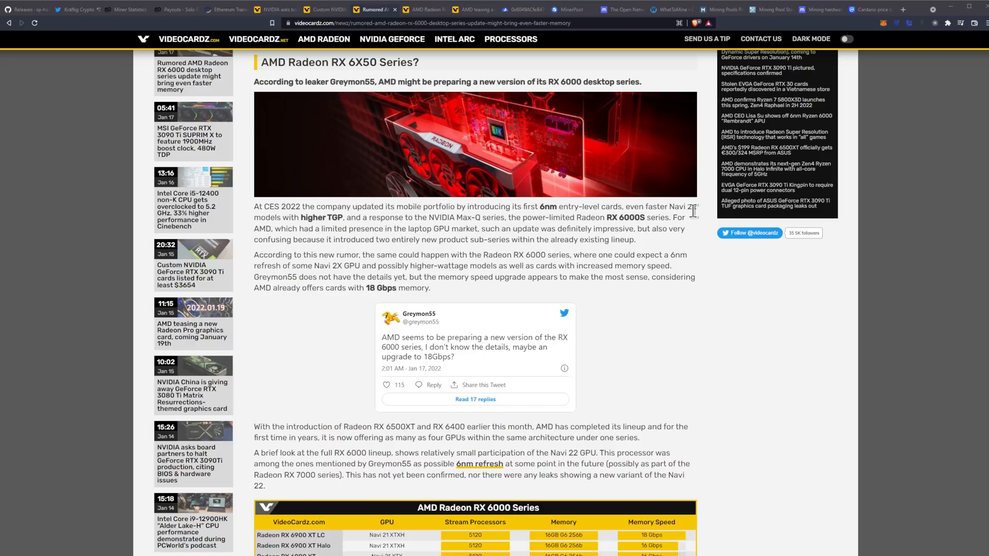
pyautogui.moveTo(712, 207)
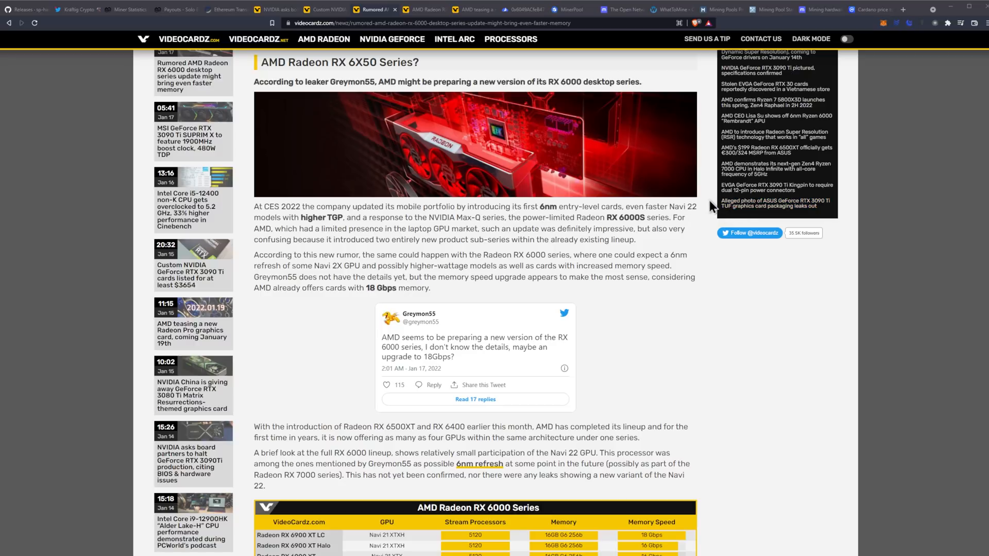
pyautogui.moveTo(421, 225)
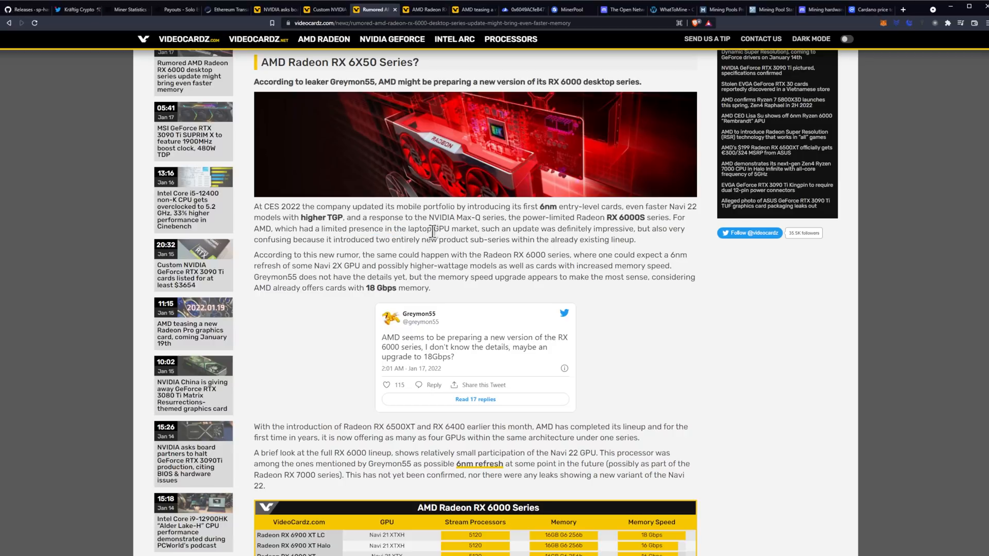
pyautogui.moveTo(568, 242)
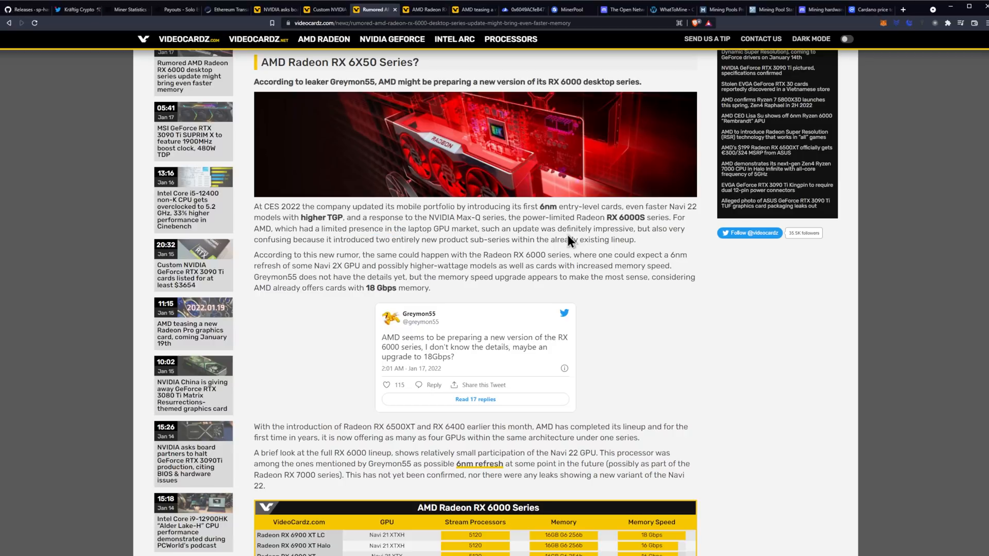
pyautogui.moveTo(688, 250)
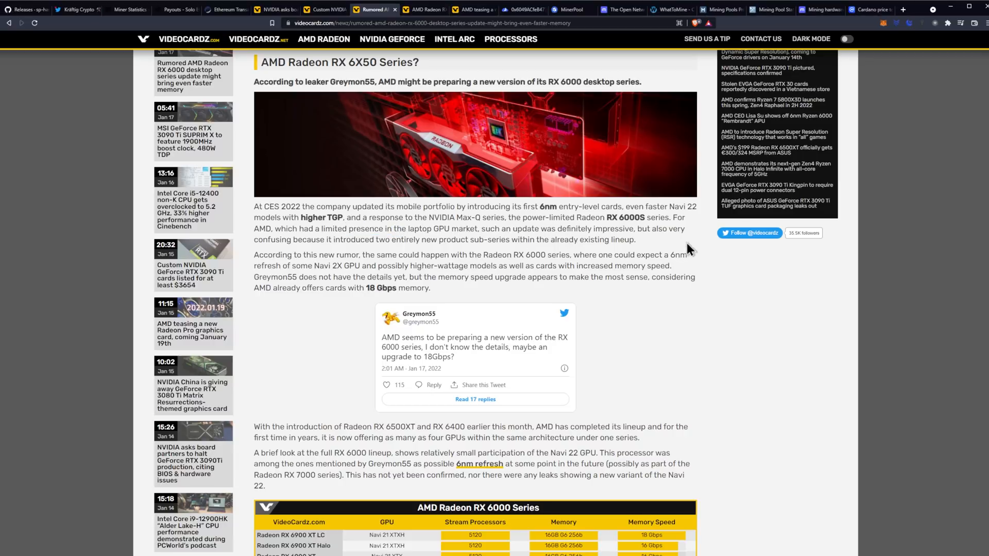
pyautogui.moveTo(674, 254)
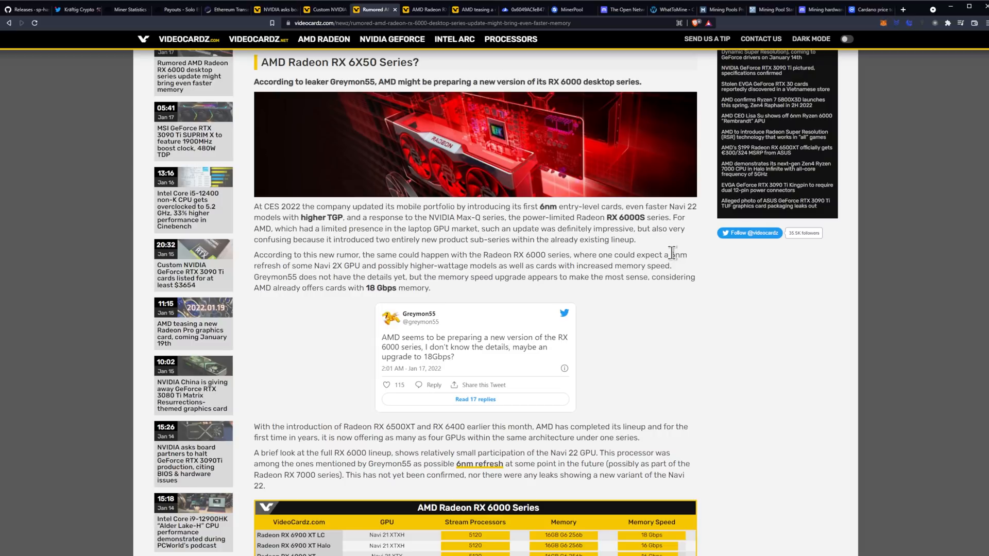
pyautogui.moveTo(603, 238)
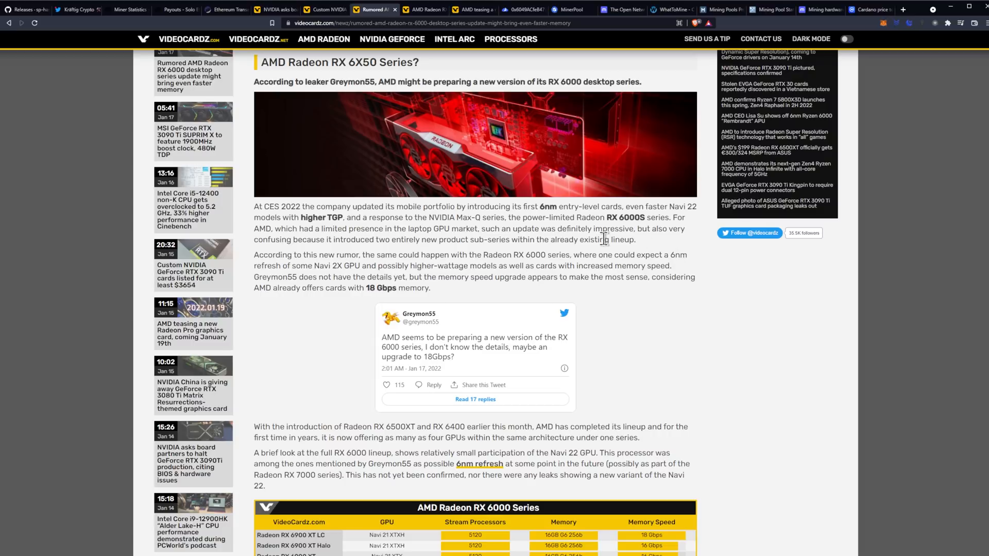
pyautogui.scroll(-3)
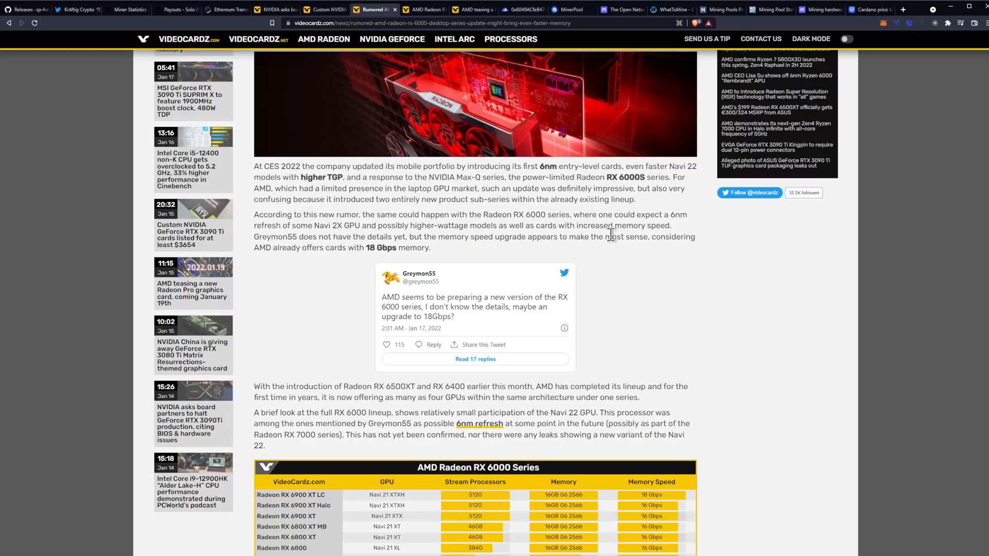
pyautogui.moveTo(607, 259)
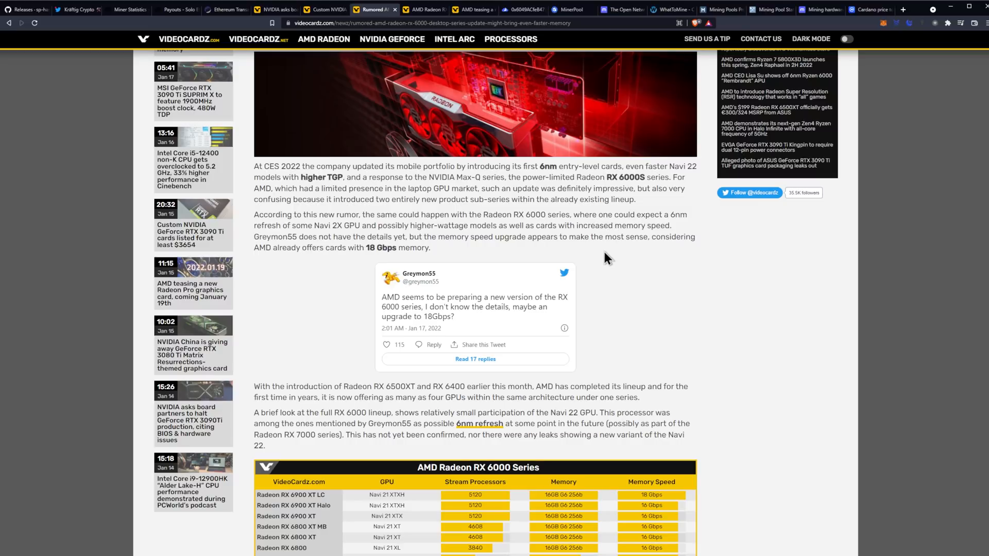
pyautogui.moveTo(604, 254)
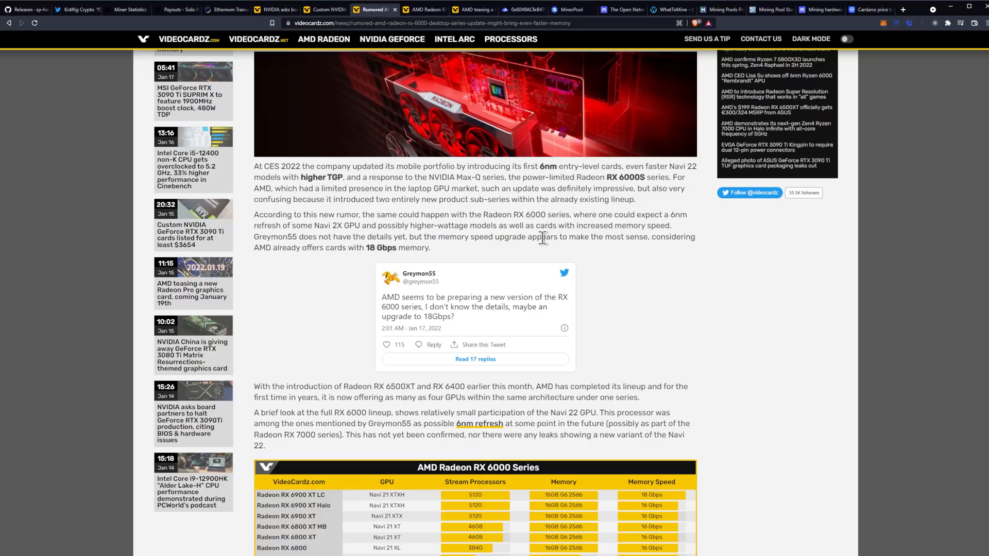
pyautogui.moveTo(521, 230)
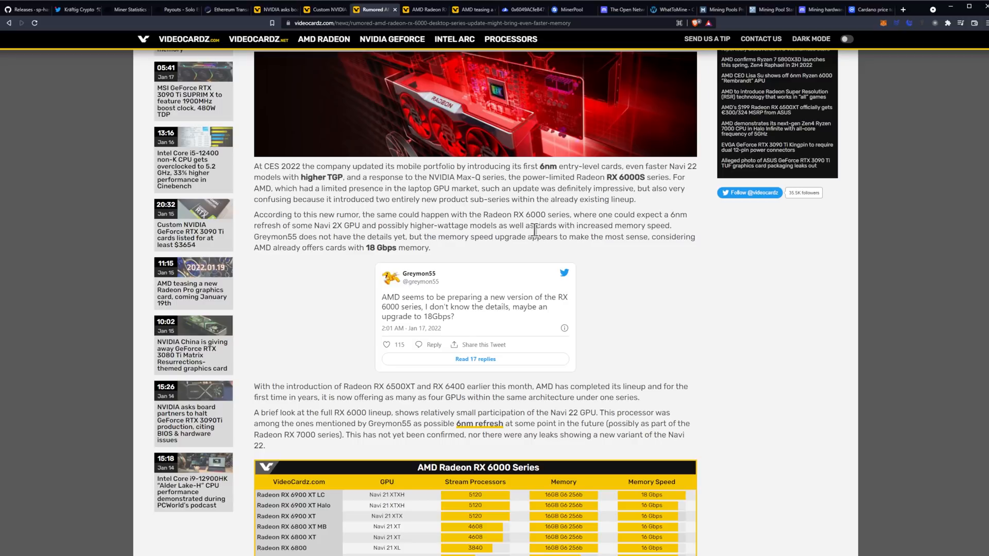
pyautogui.moveTo(314, 265)
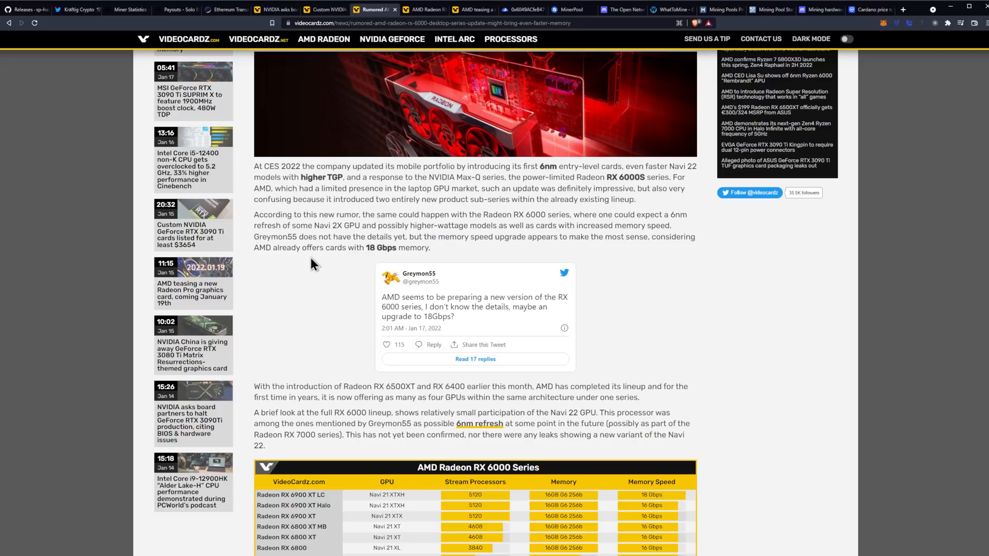
pyautogui.moveTo(371, 262)
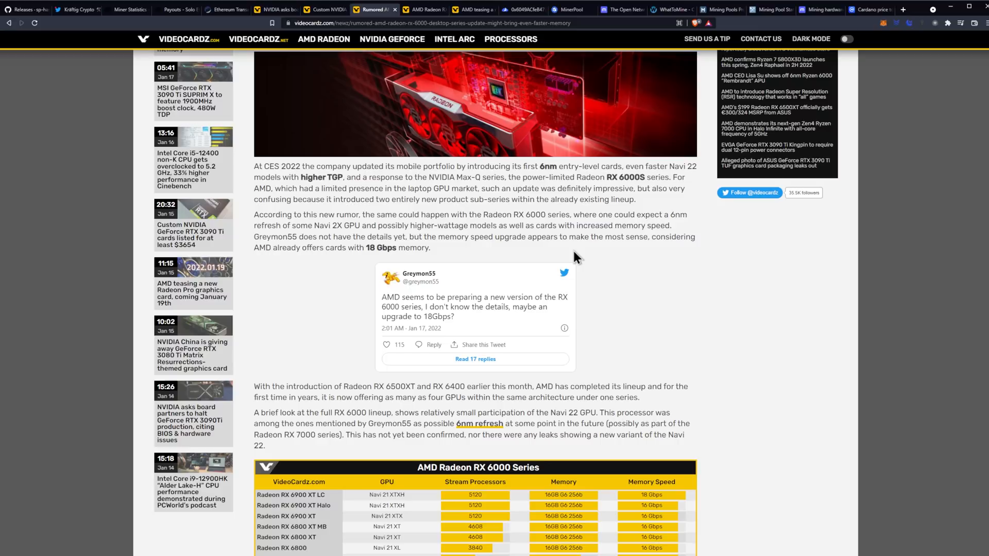
pyautogui.moveTo(606, 251)
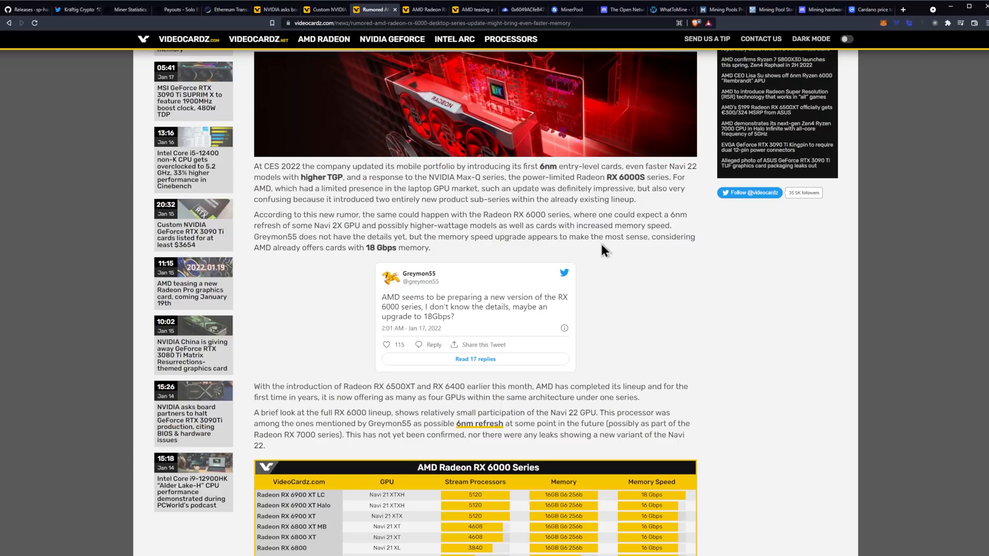
pyautogui.moveTo(300, 279)
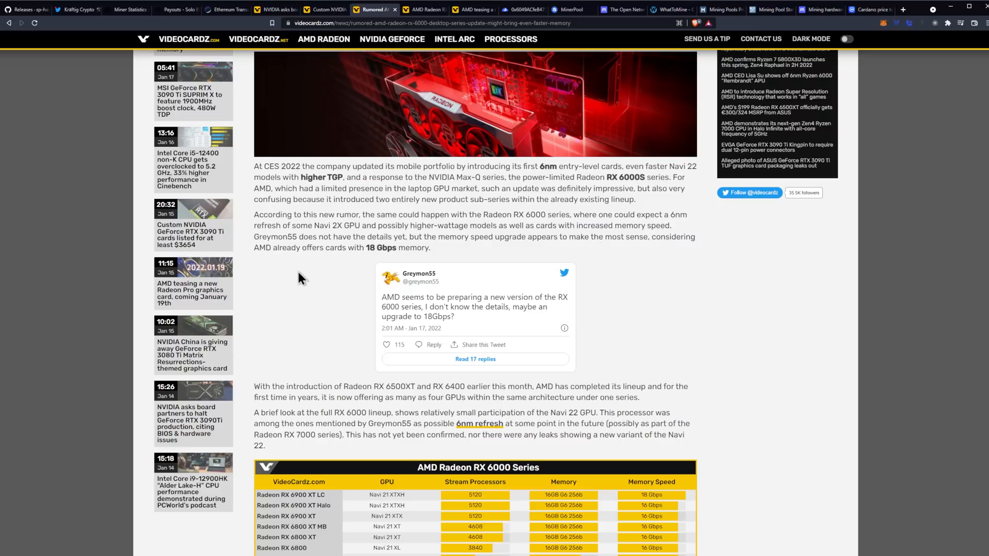
pyautogui.moveTo(342, 284)
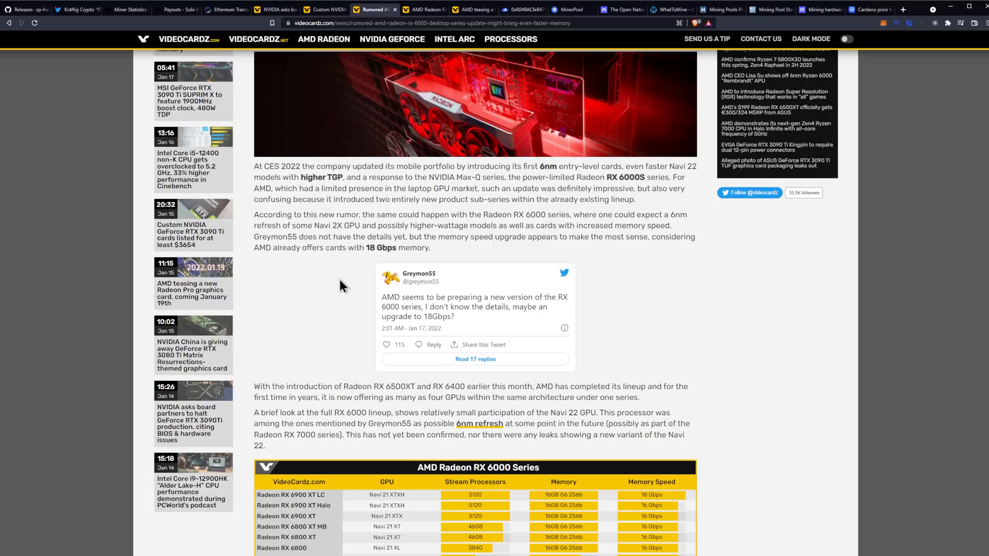
pyautogui.moveTo(328, 287)
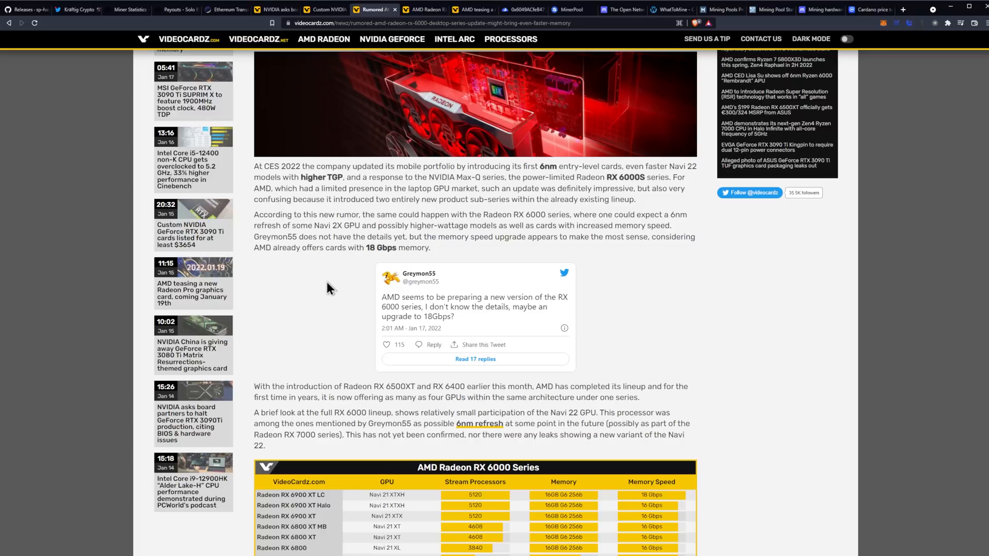
pyautogui.moveTo(342, 282)
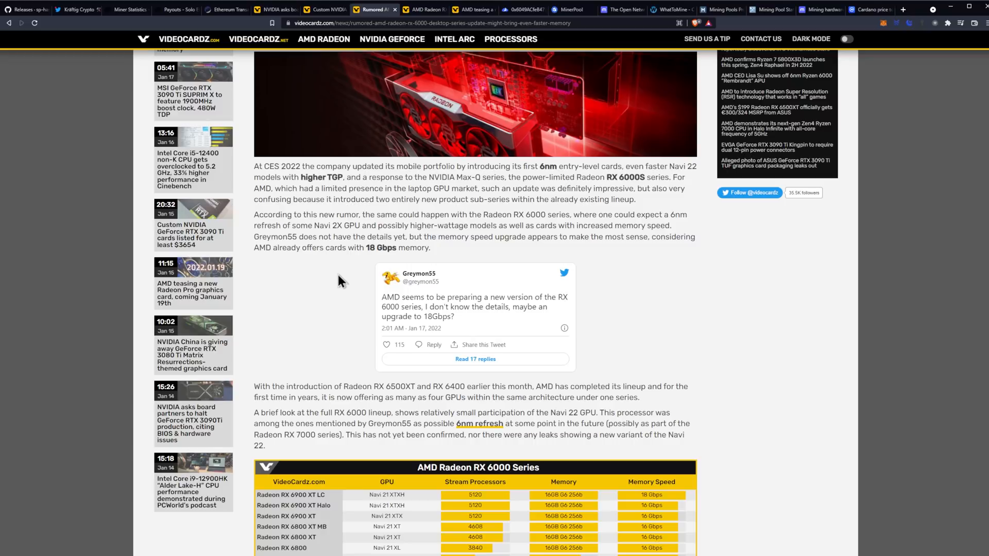
pyautogui.moveTo(346, 293)
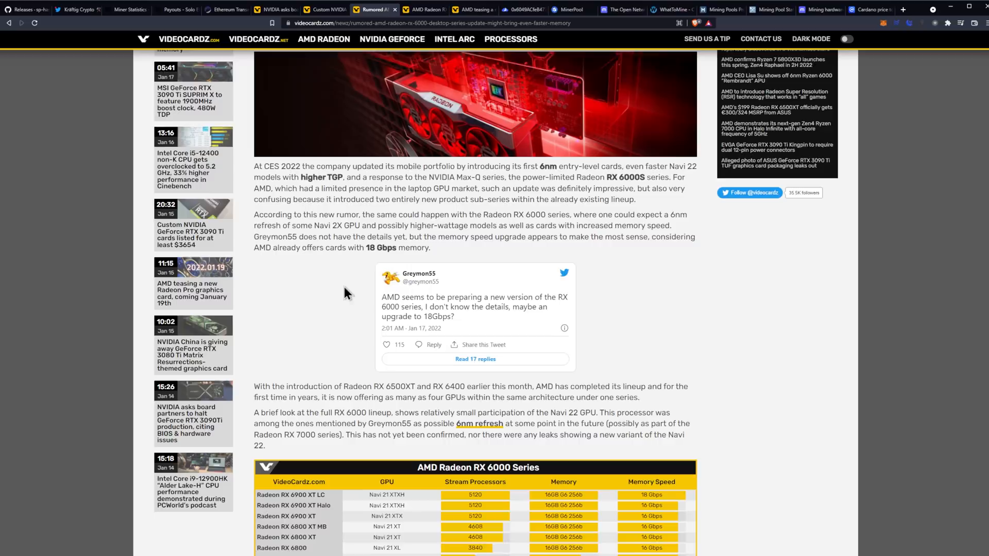
pyautogui.scroll(-3)
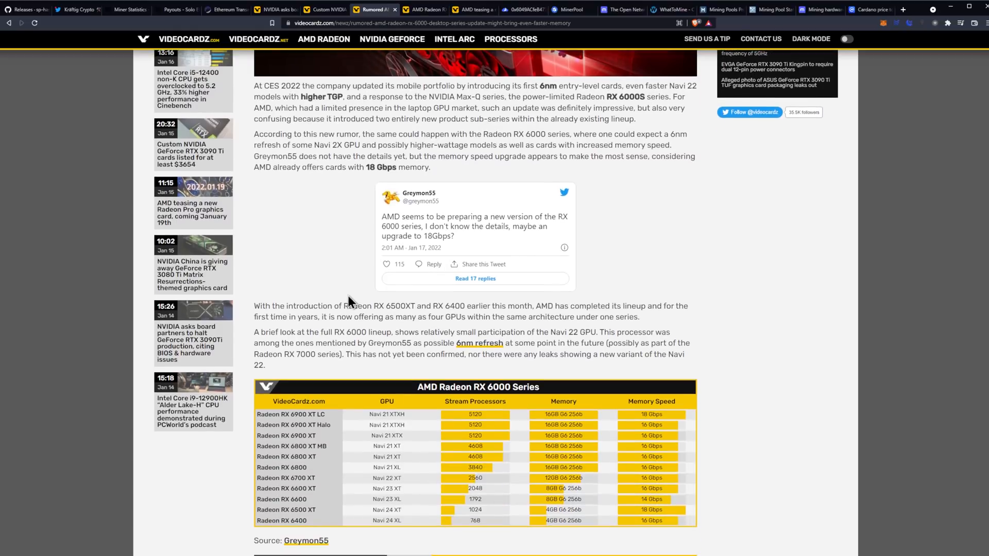
pyautogui.moveTo(340, 295)
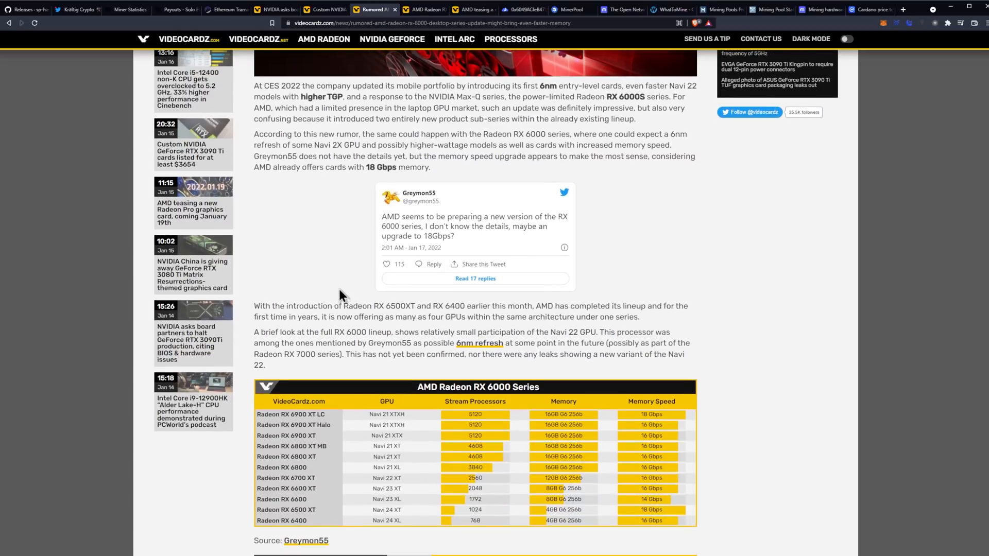
pyautogui.scroll(-3)
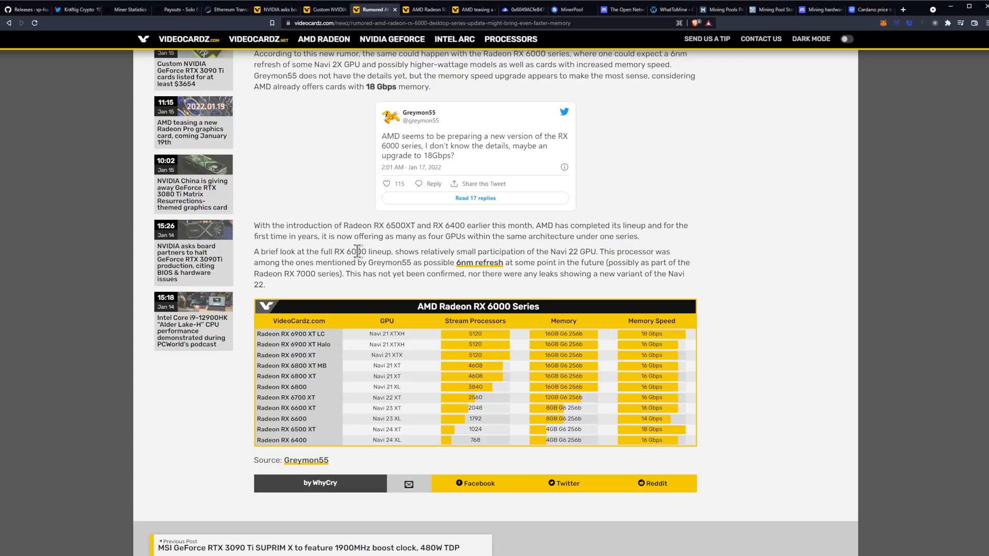
pyautogui.moveTo(347, 265)
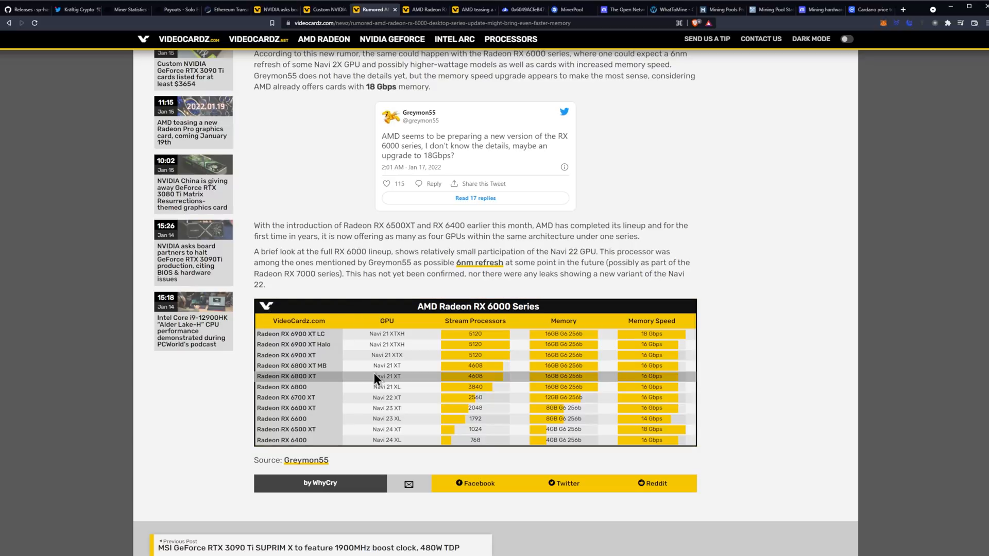
pyautogui.moveTo(362, 340)
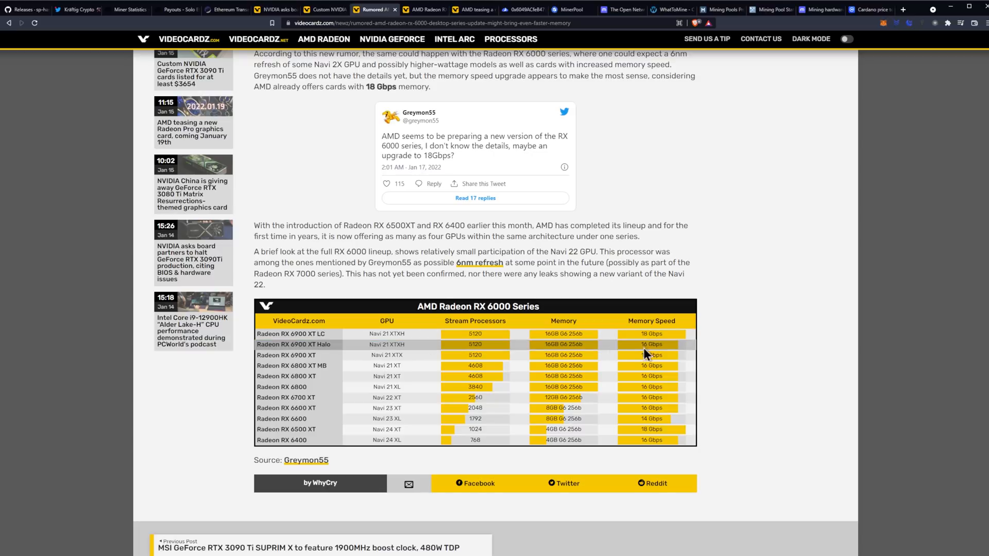
pyautogui.moveTo(581, 439)
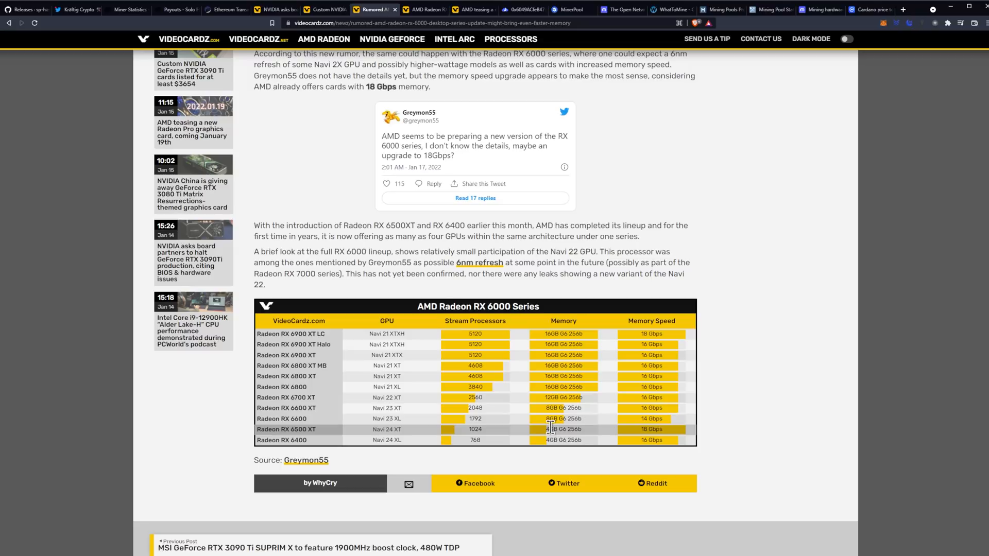
pyautogui.moveTo(553, 418)
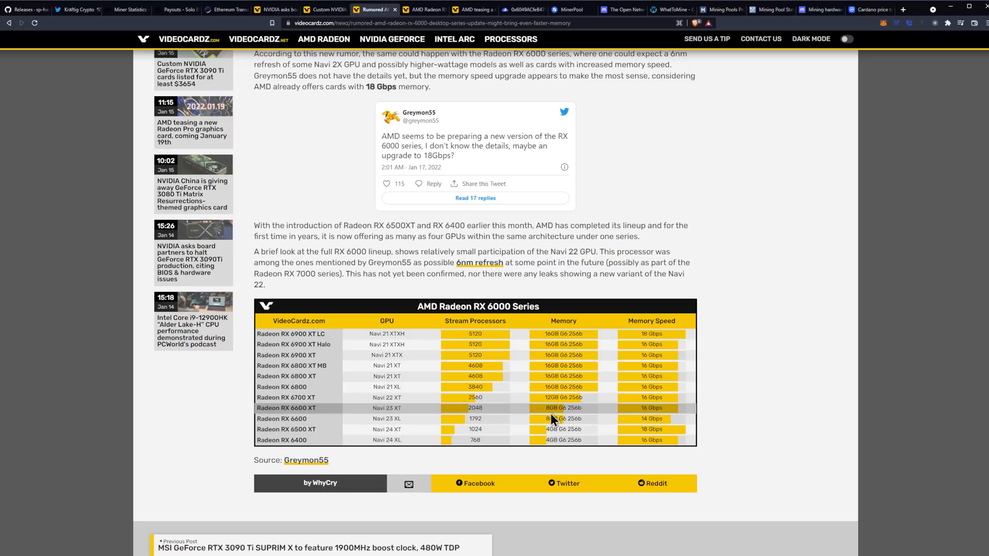
pyautogui.moveTo(568, 397)
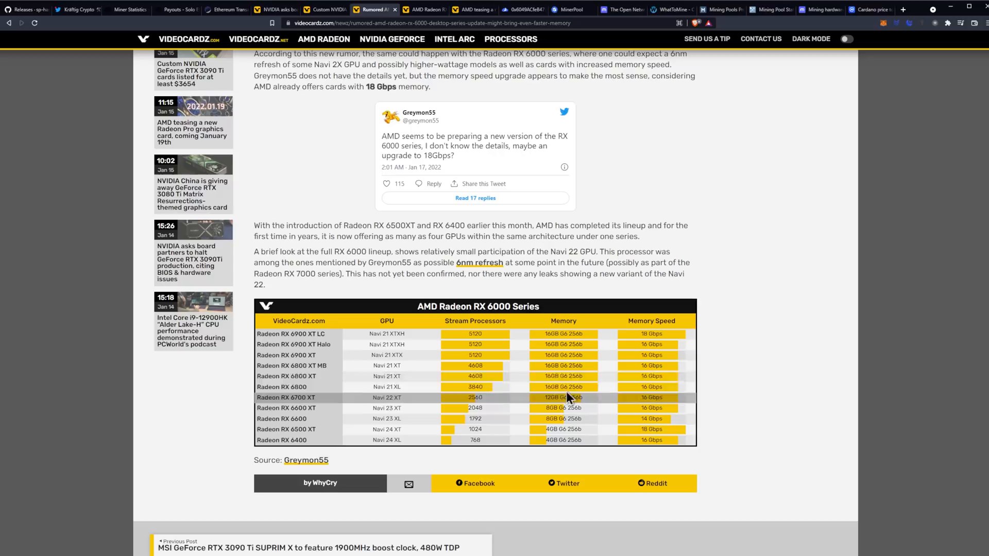
pyautogui.moveTo(554, 387)
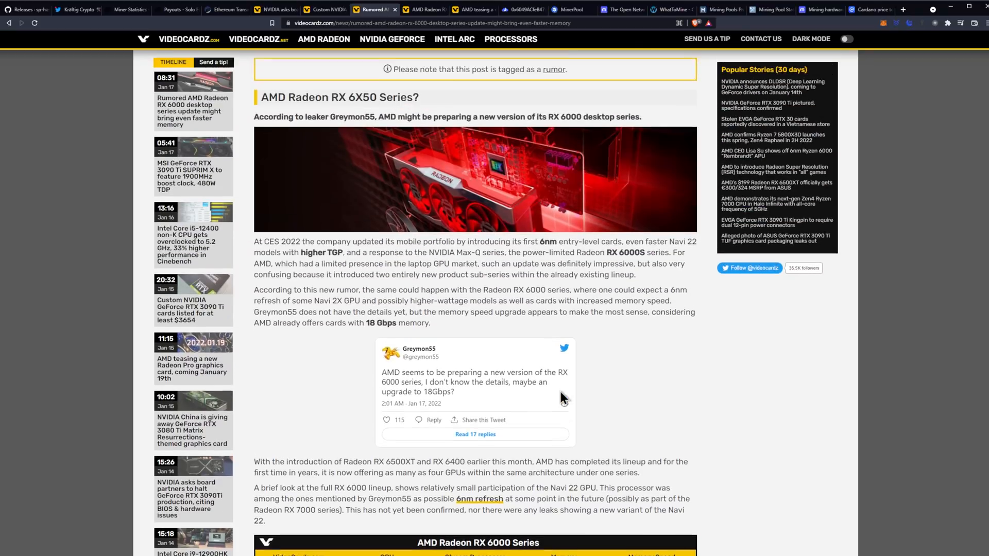
# Switch to the RX 6500XT PCIe Gen3 article and scroll through its opening
pyautogui.click(422, 9)
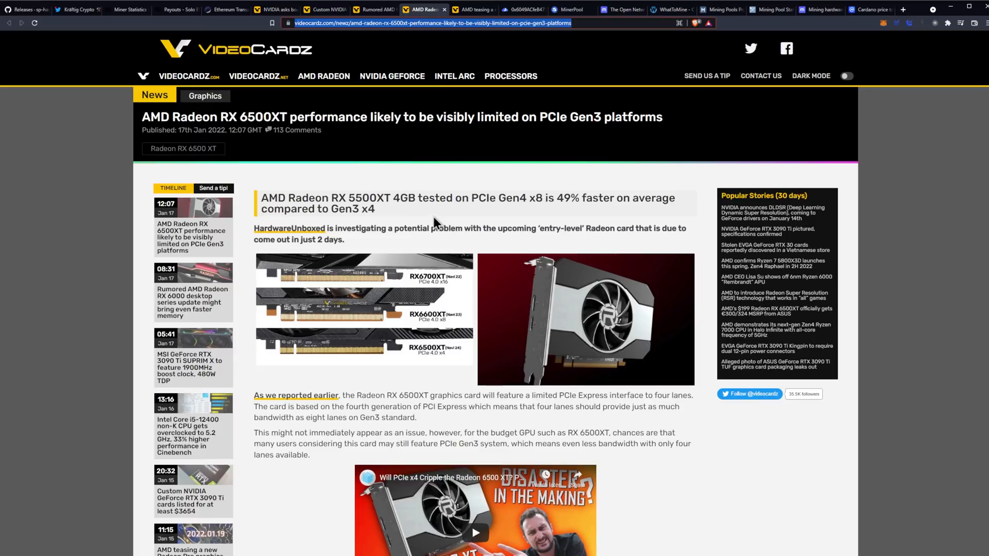
pyautogui.moveTo(530, 228)
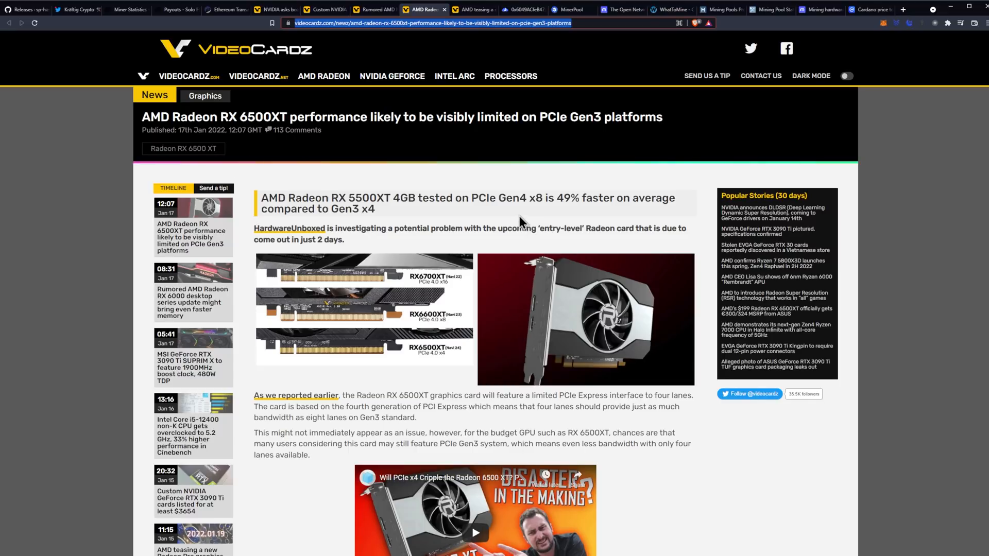
pyautogui.moveTo(522, 224)
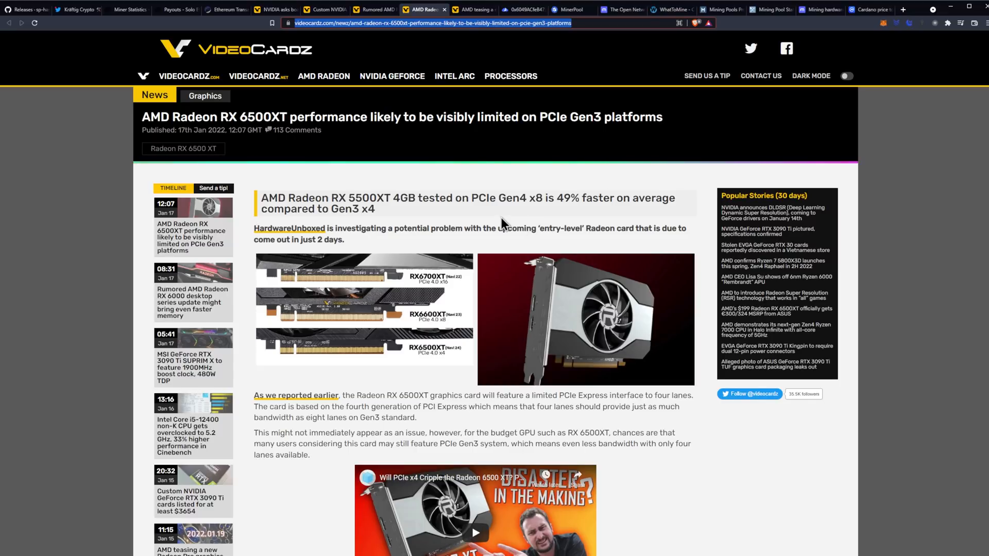
pyautogui.scroll(-3)
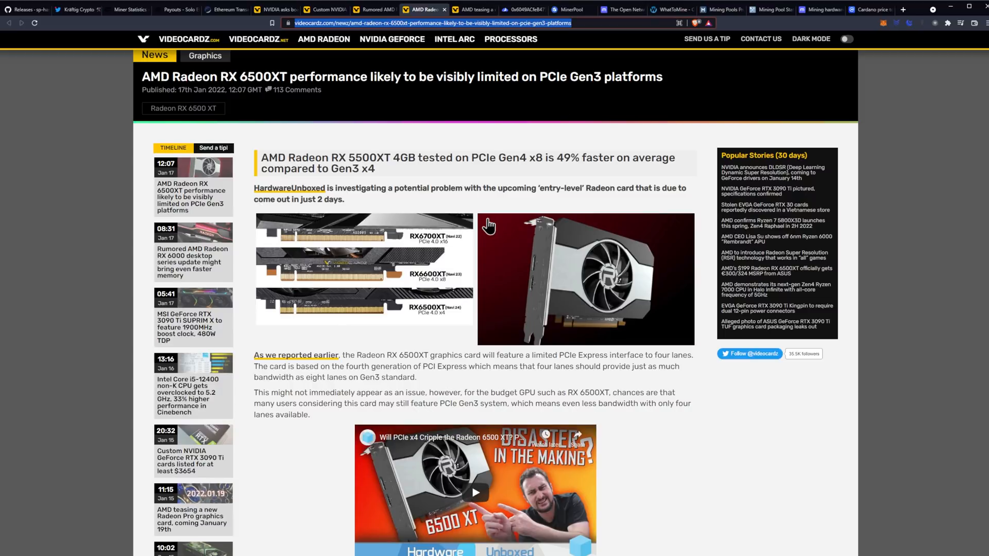
pyautogui.moveTo(481, 222)
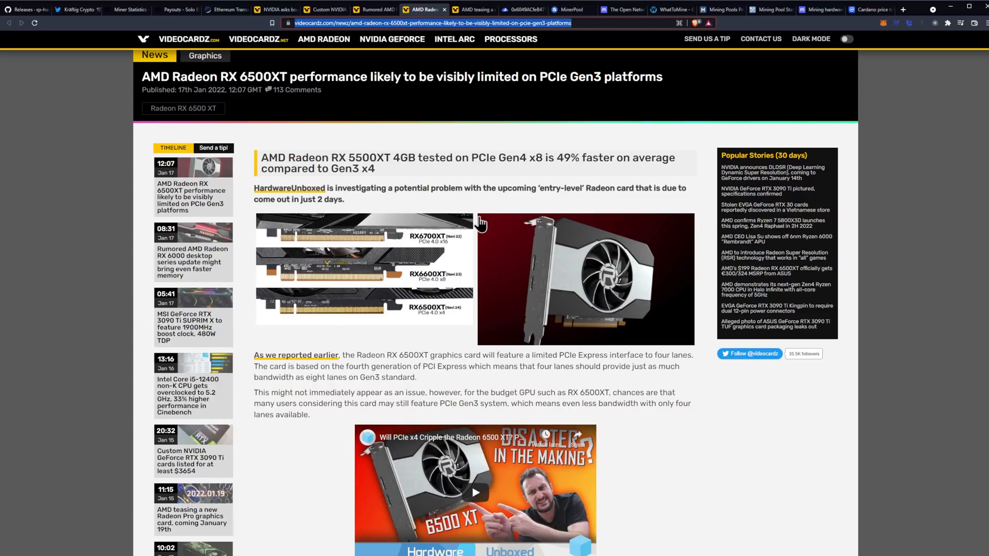
pyautogui.scroll(-3)
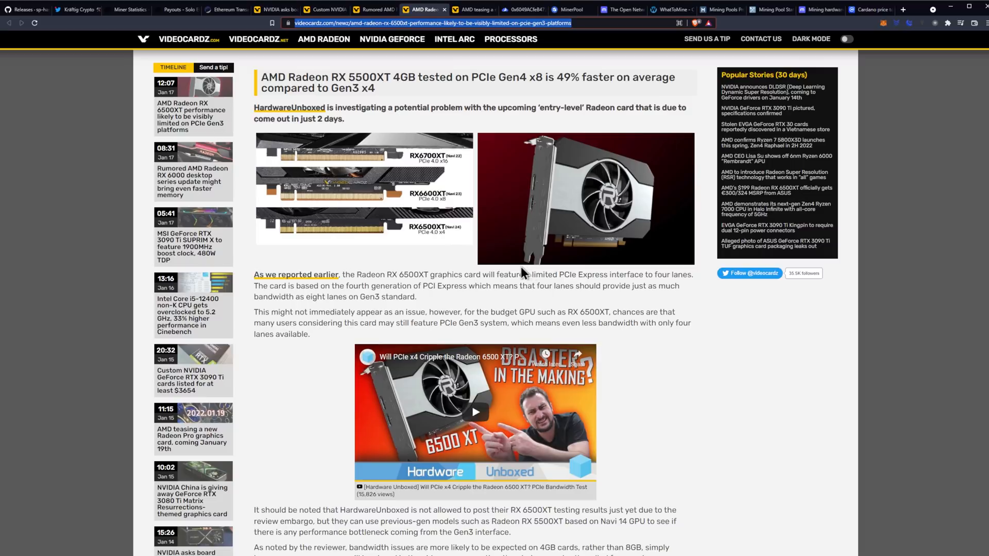
pyautogui.moveTo(512, 290)
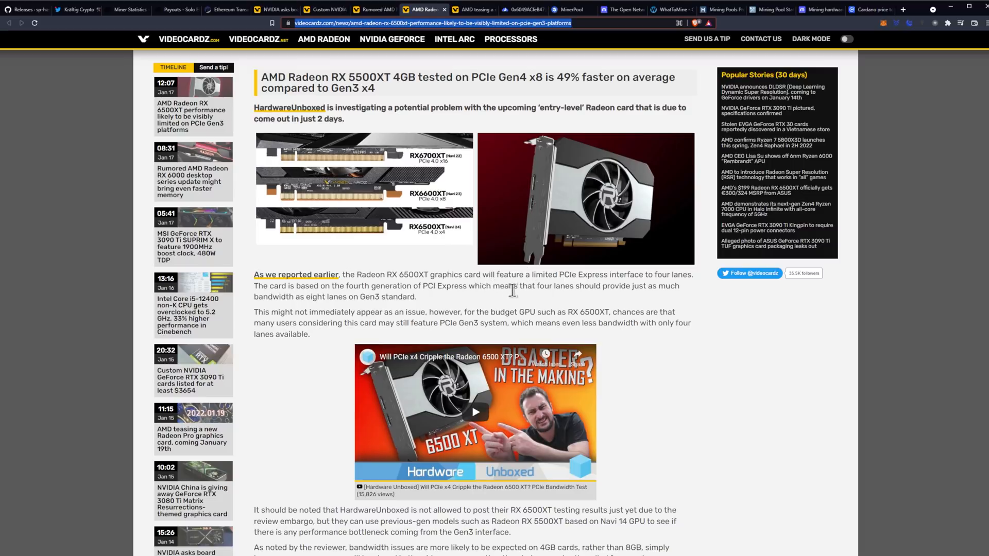
pyautogui.moveTo(443, 284)
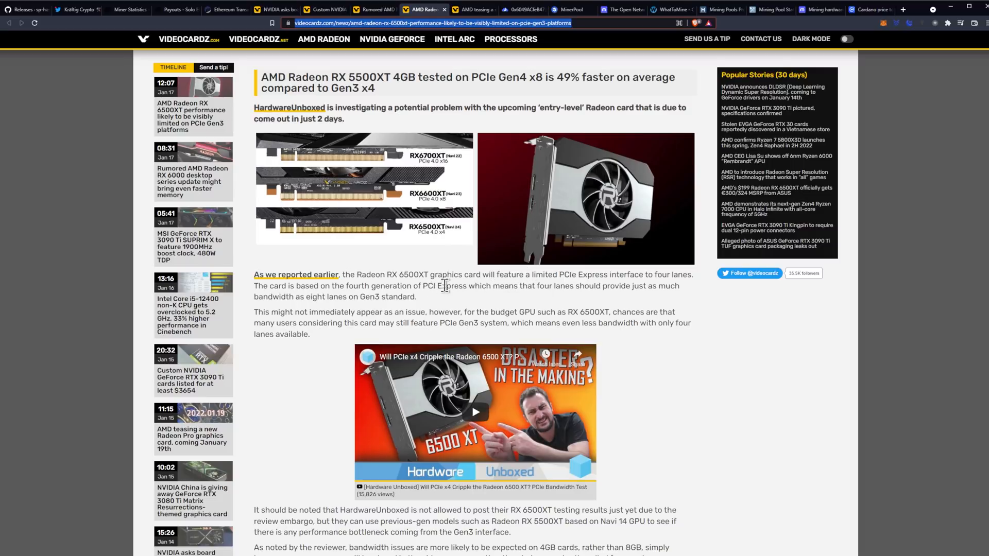
pyautogui.scroll(-3)
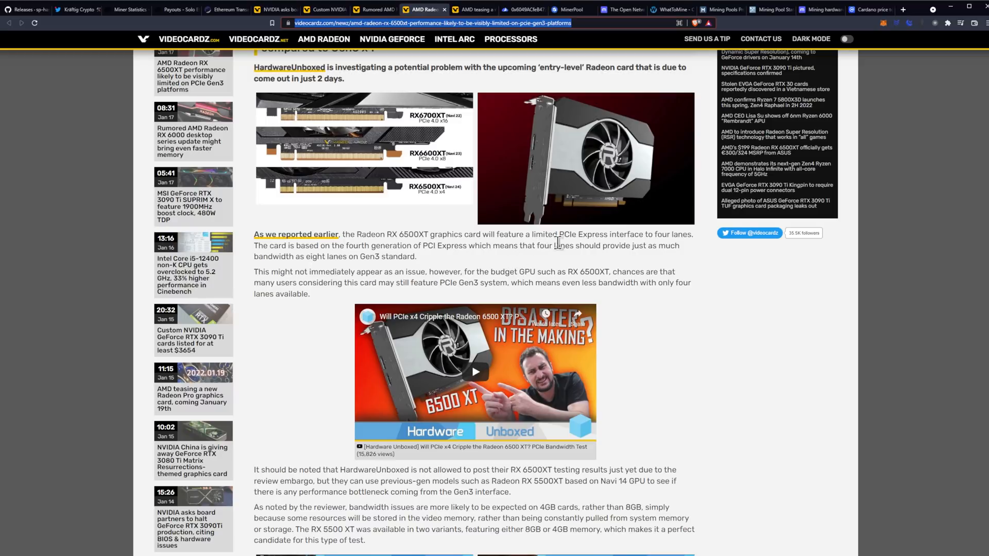
pyautogui.moveTo(329, 258)
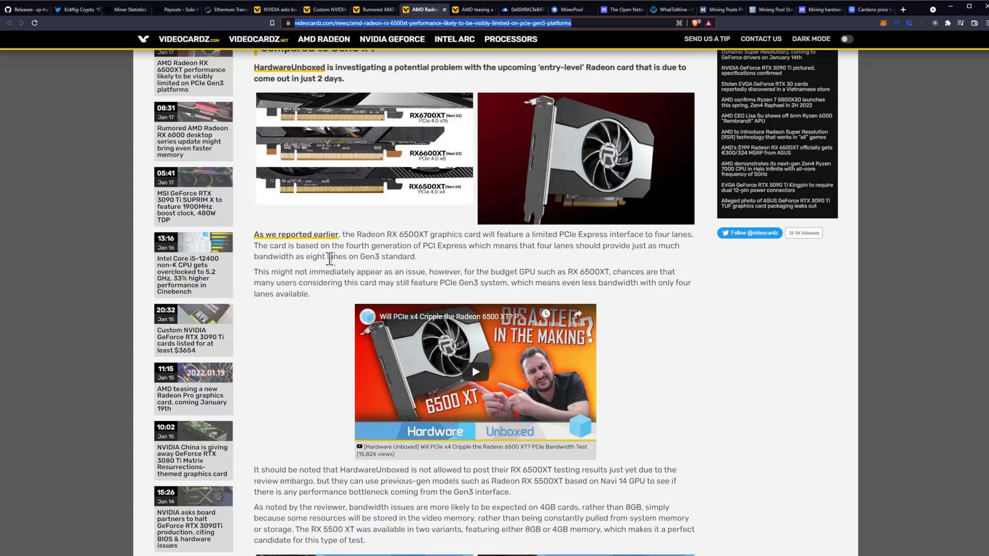
pyautogui.moveTo(422, 262)
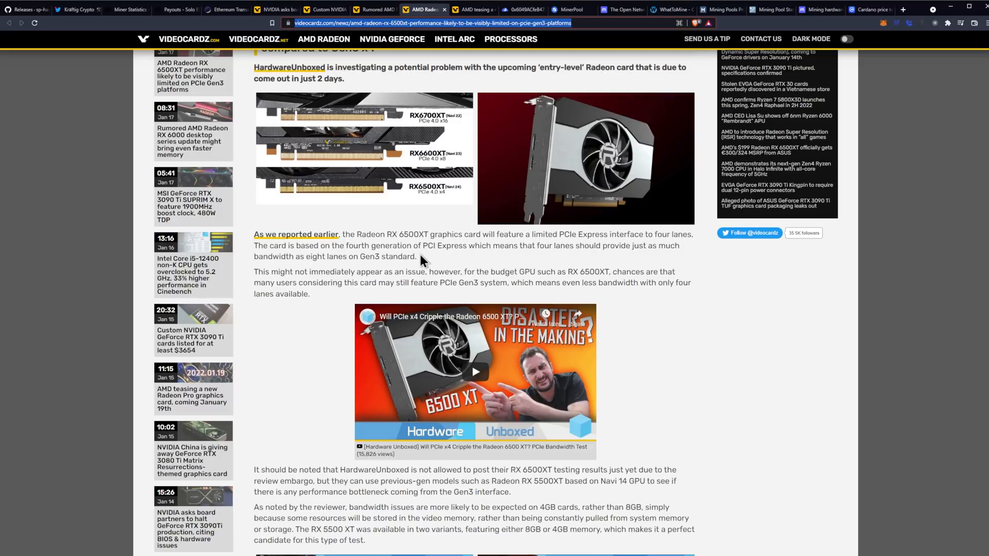
pyautogui.moveTo(527, 257)
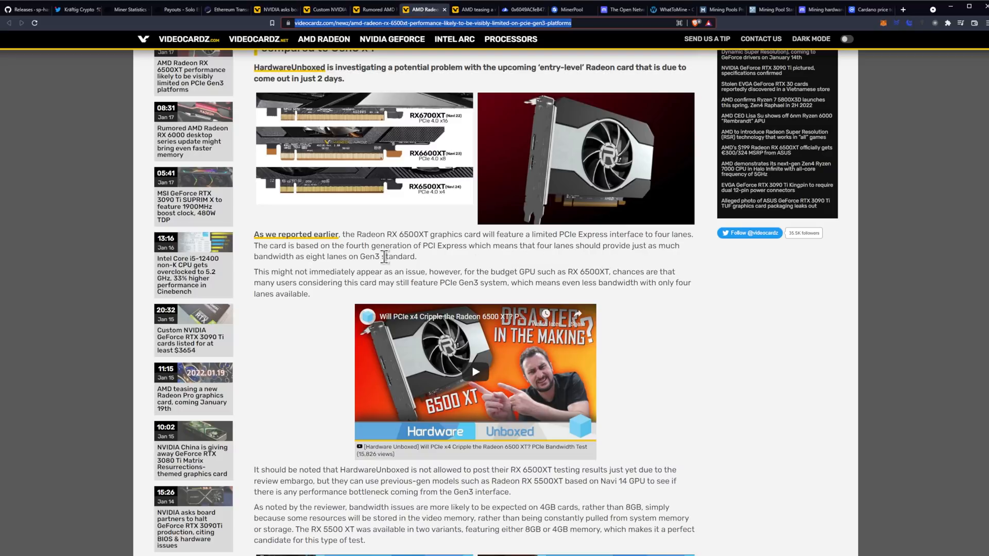
pyautogui.moveTo(315, 259)
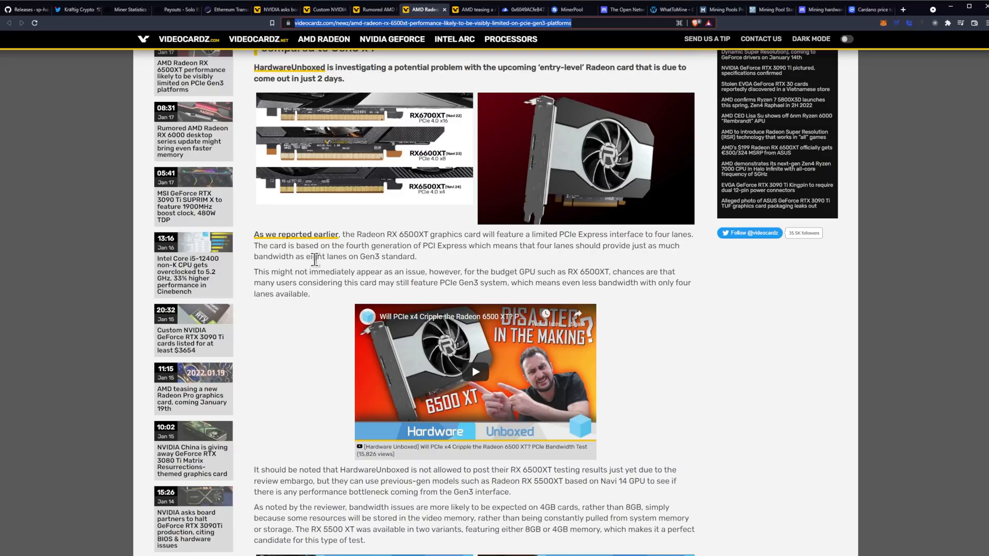
pyautogui.moveTo(410, 259)
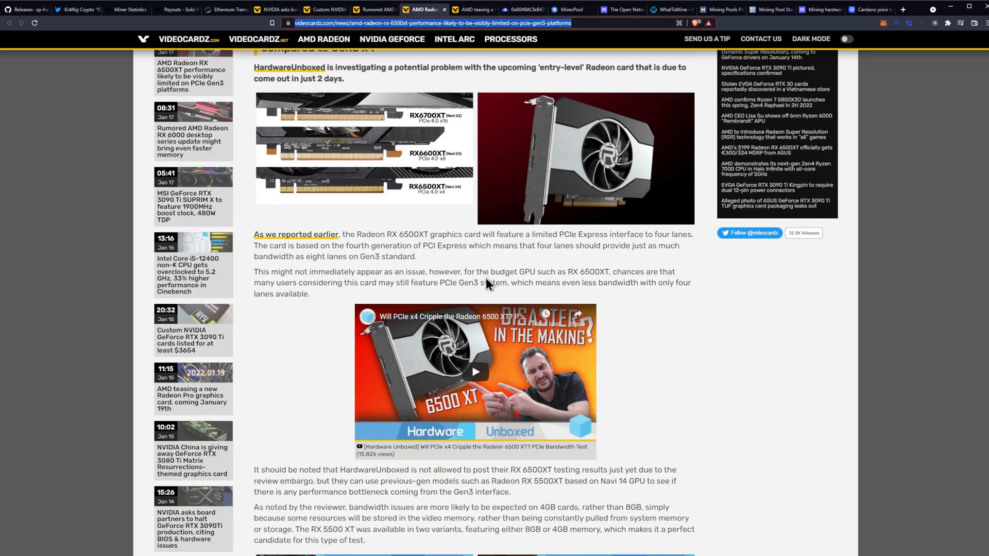
# Highlight the sentence about PCIe Gen3 users, clear it, and reach the RX 5500XT benchmark charts
pyautogui.moveTo(283, 283); pyautogui.dragTo(309, 294)
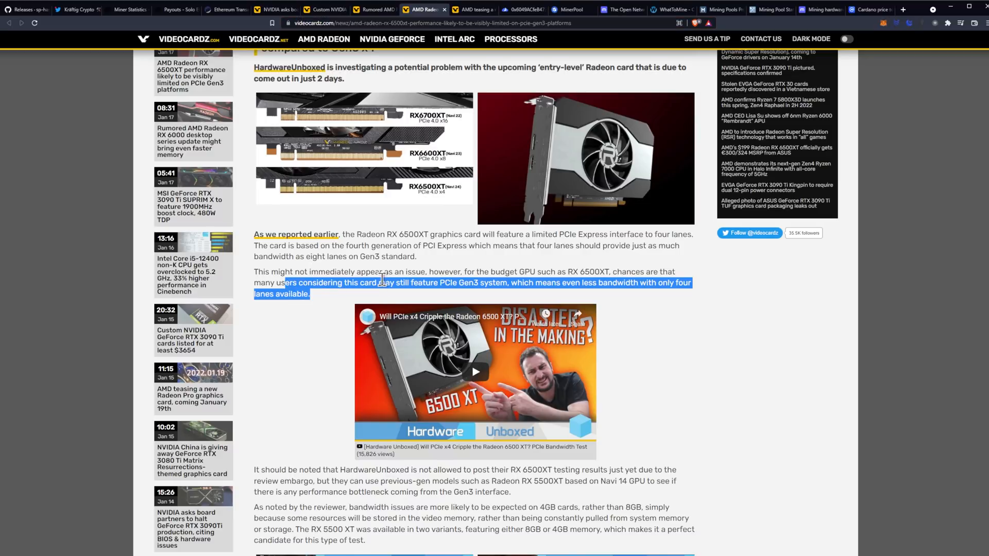
pyautogui.click(439, 261)
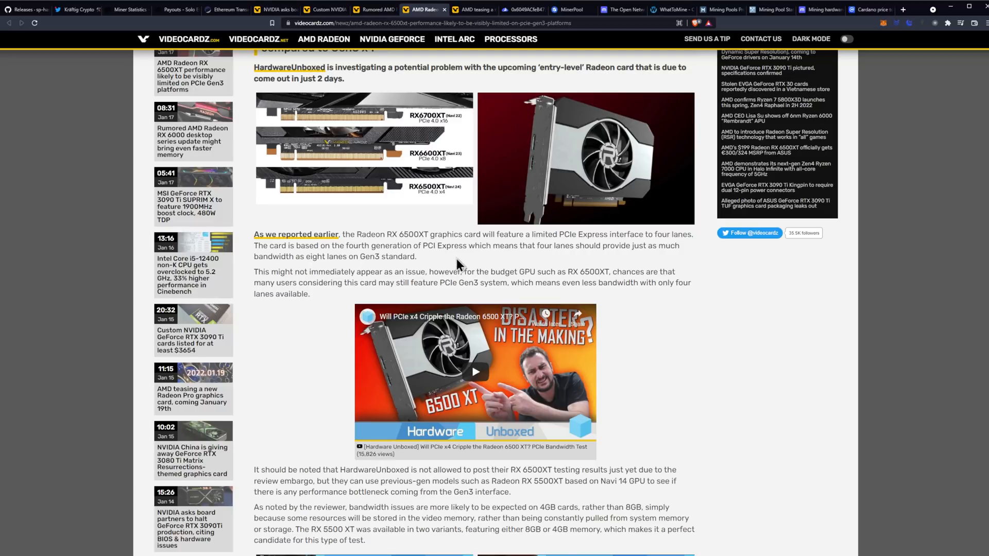
pyautogui.scroll(-3)
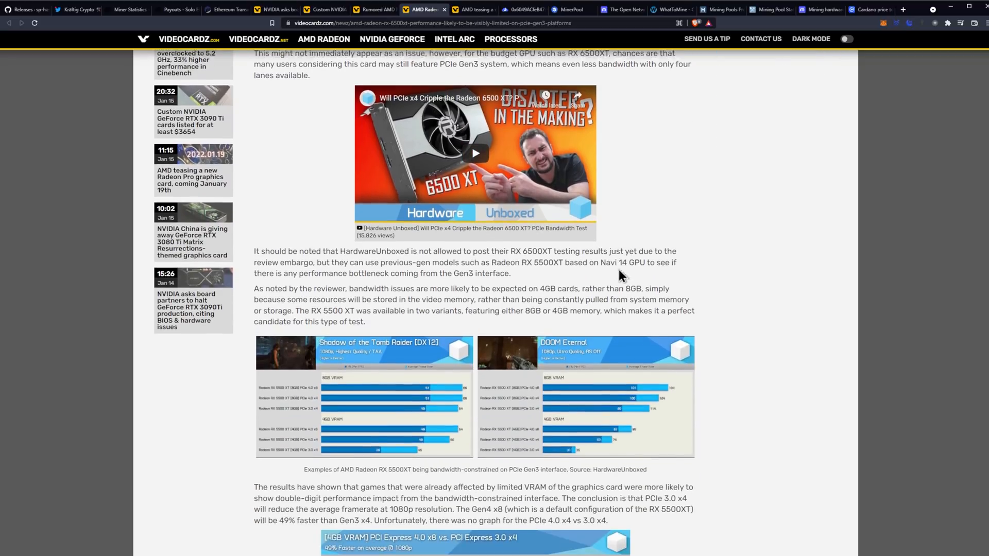
pyautogui.scroll(-3)
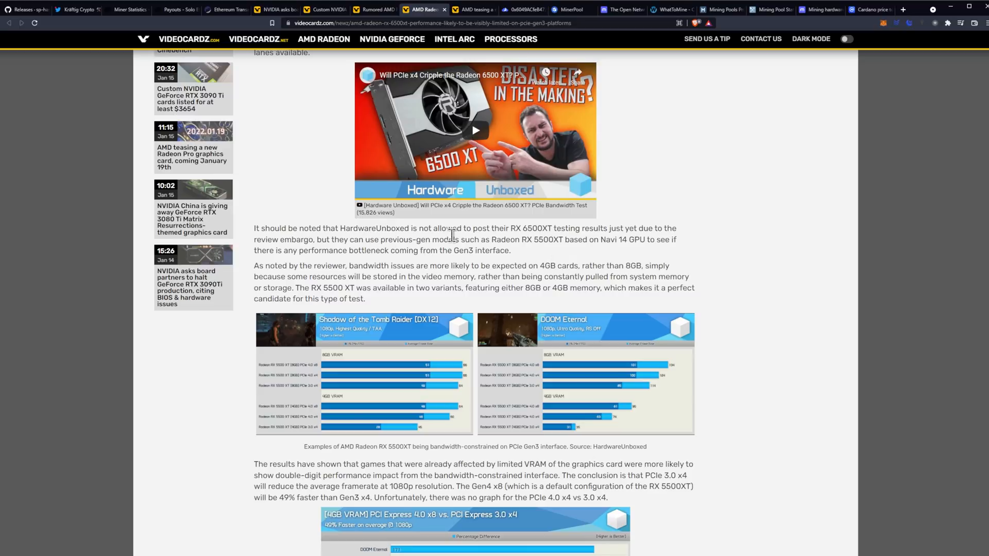
pyautogui.moveTo(498, 253)
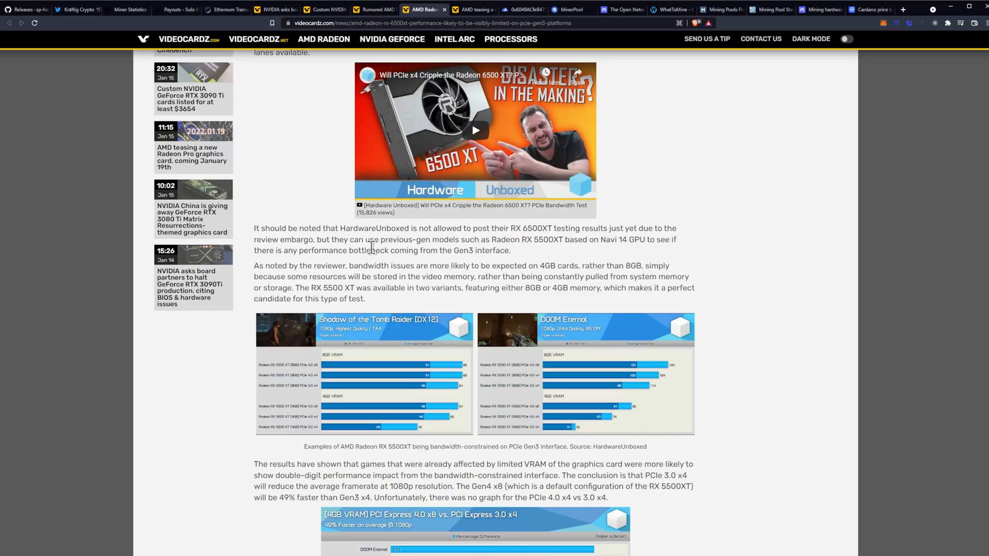
pyautogui.moveTo(394, 243)
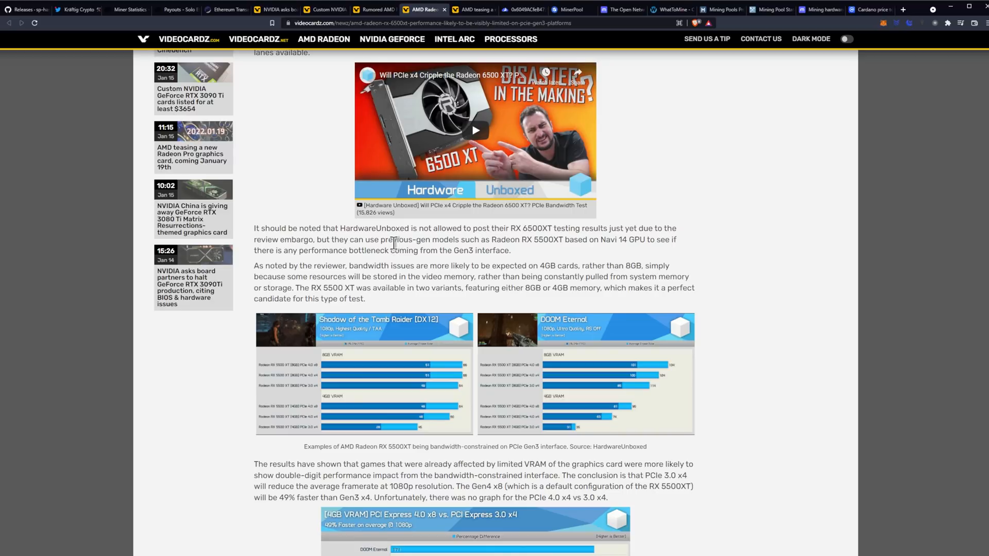
pyautogui.moveTo(550, 253)
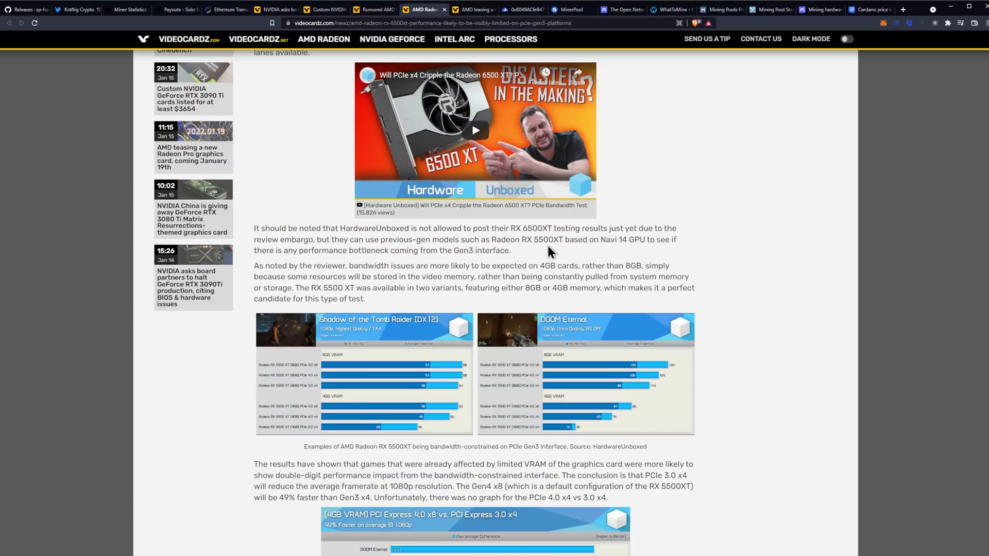
pyautogui.moveTo(550, 244)
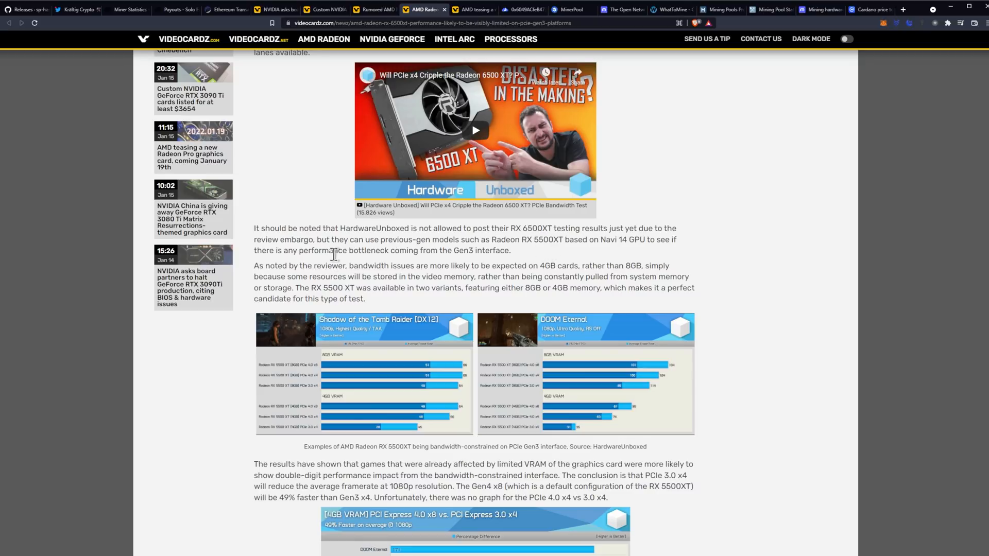
pyautogui.moveTo(394, 268)
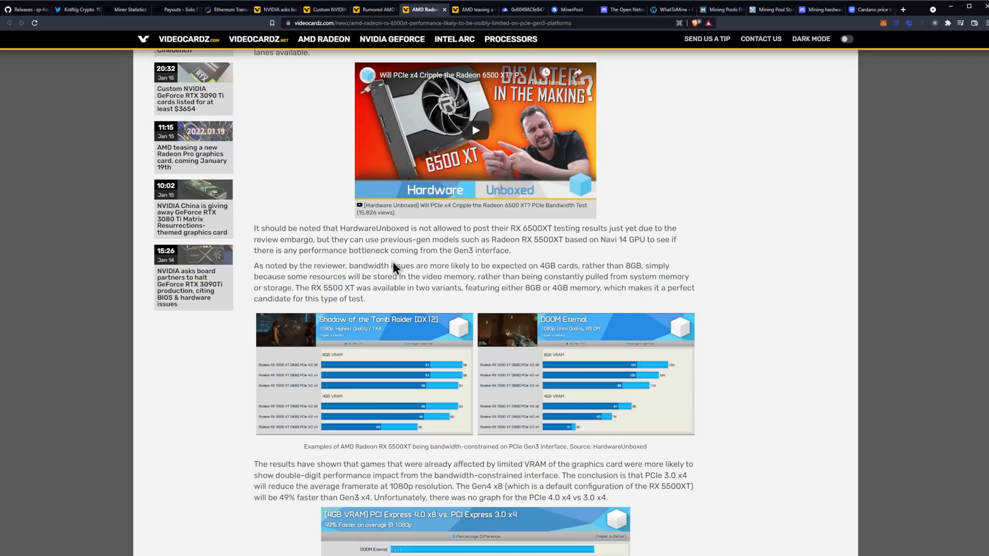
pyautogui.moveTo(435, 272)
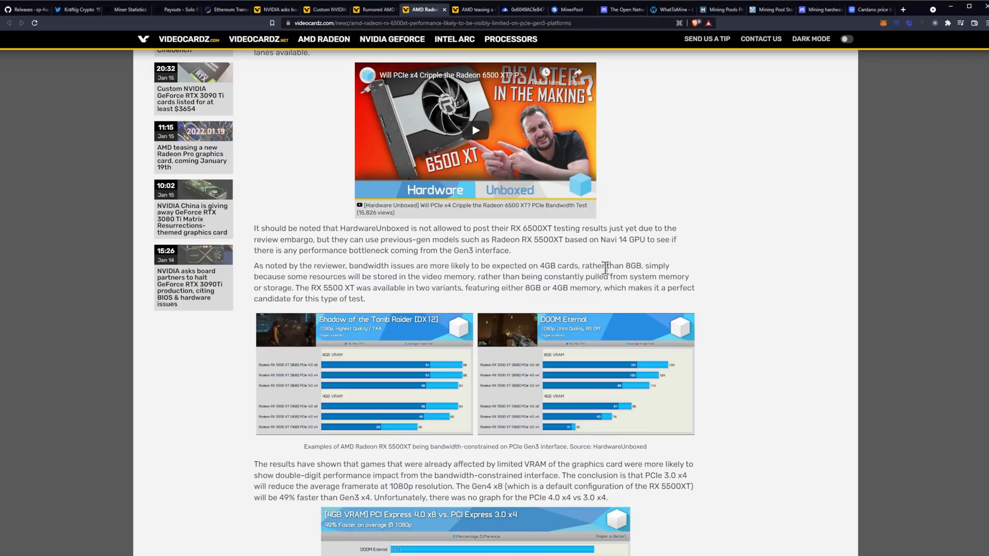
pyautogui.moveTo(360, 283)
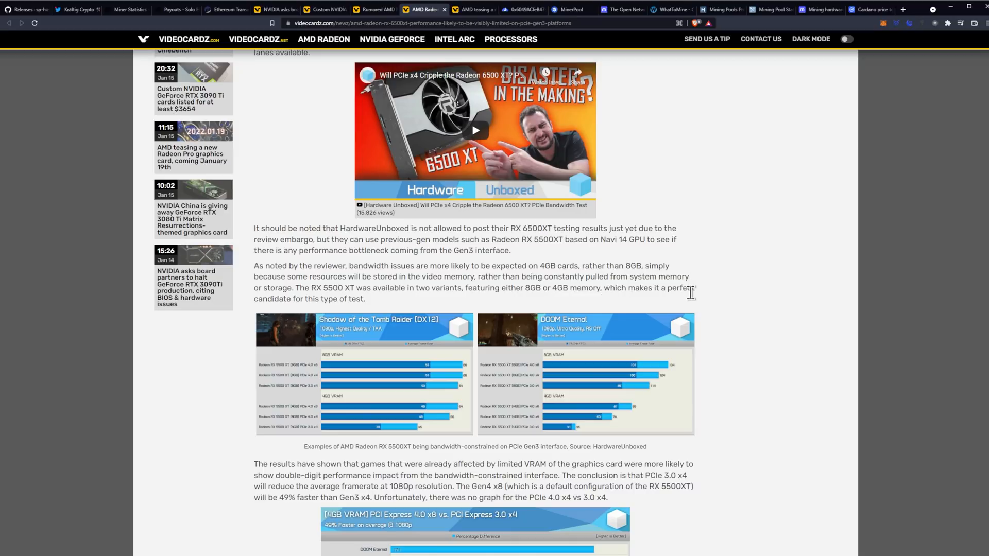
pyautogui.moveTo(694, 304)
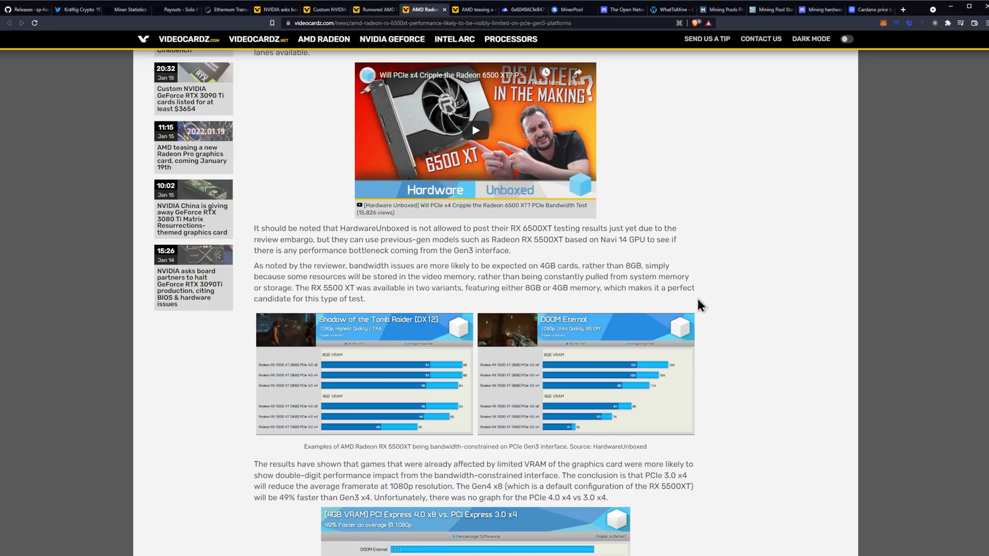
pyautogui.moveTo(704, 305)
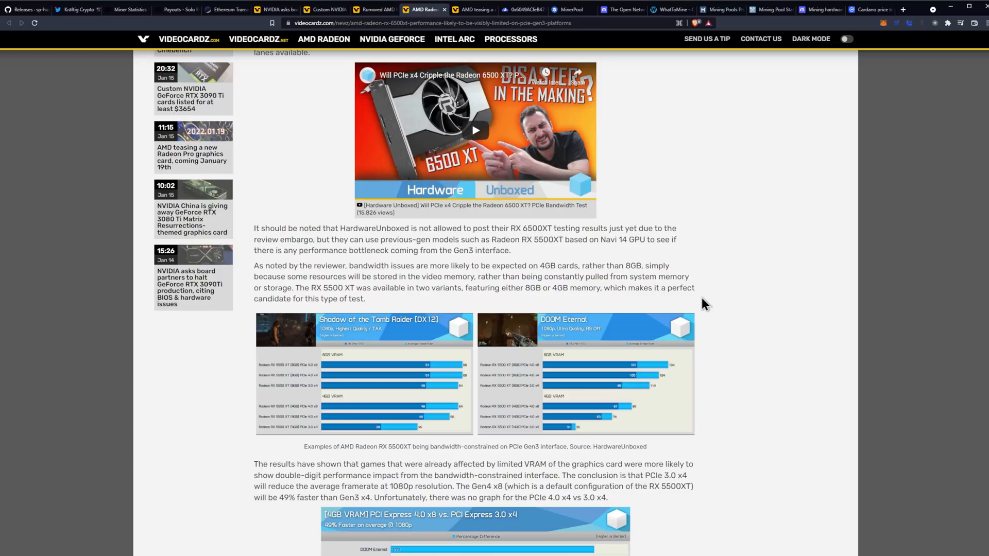
pyautogui.moveTo(686, 275)
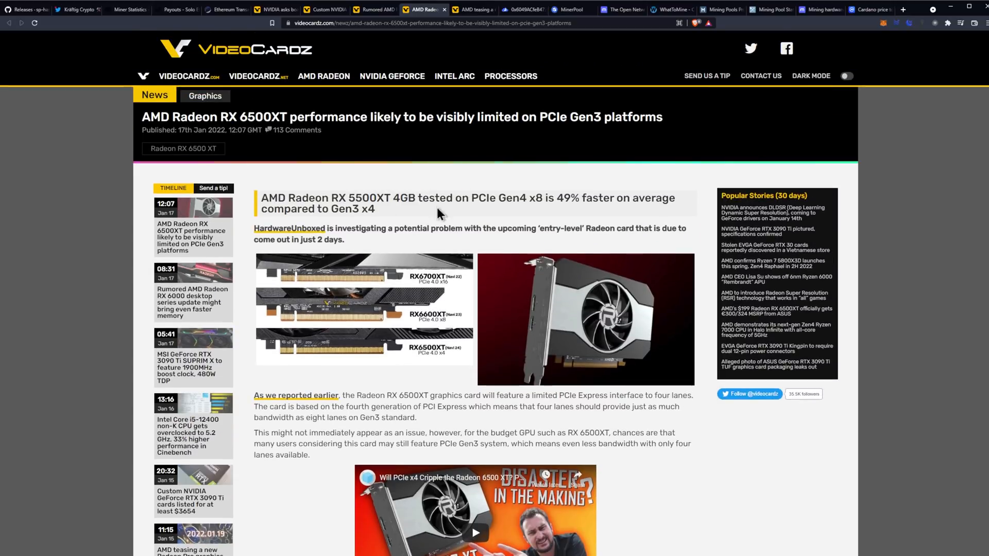
pyautogui.scroll(-3)
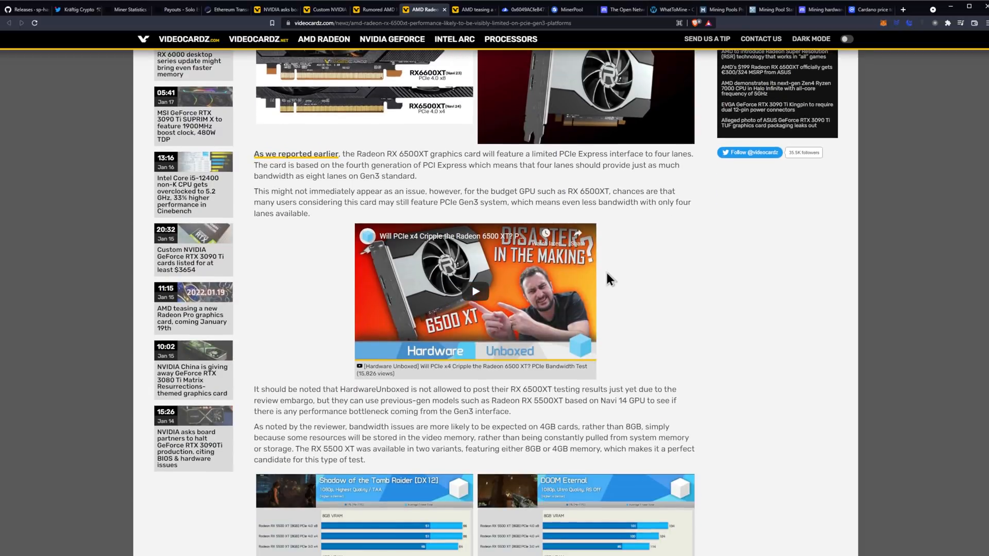
pyautogui.moveTo(617, 278)
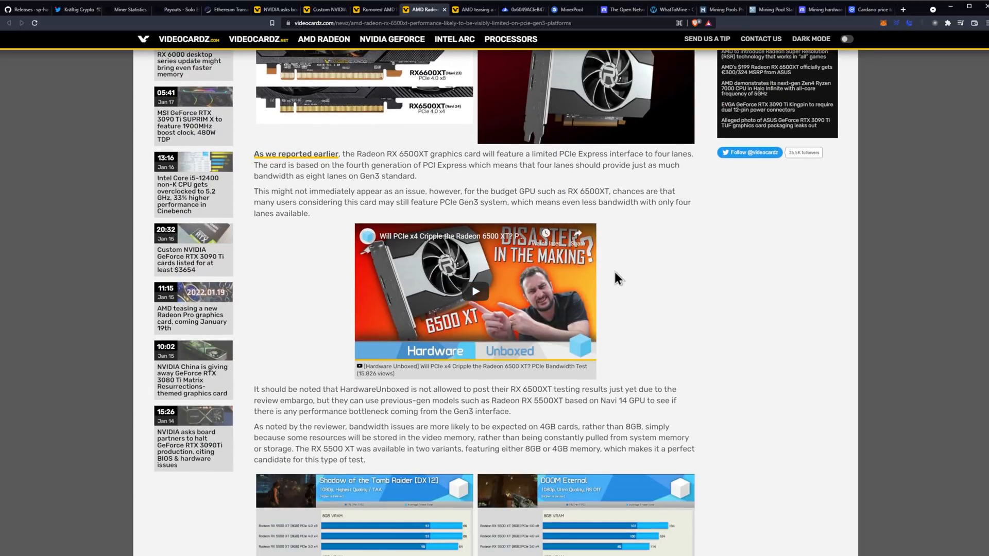
pyautogui.scroll(-3)
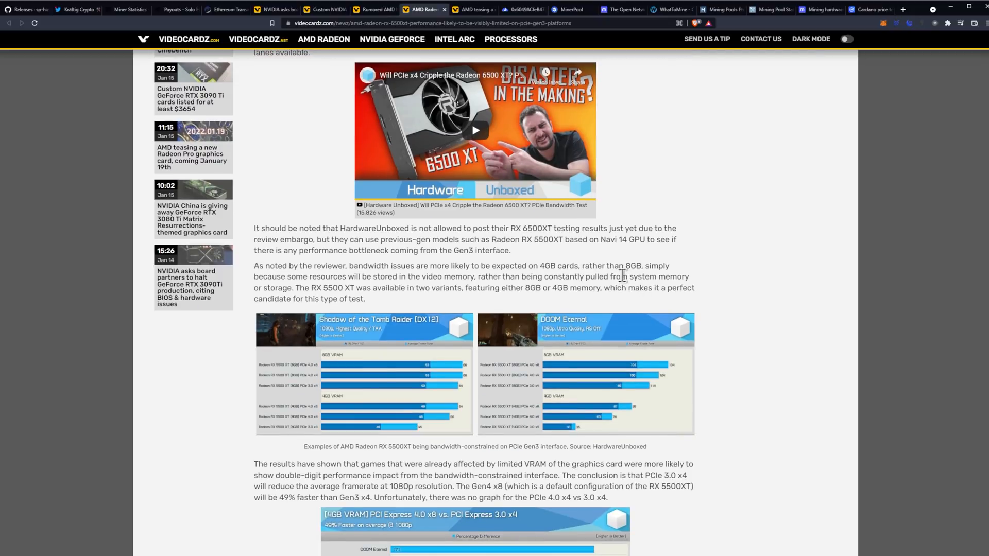
# Scroll past the game benchmarks to the PCIe 4.0 x8 vs 3.0 x4 chart and RX 6000 spec table
pyautogui.scroll(-3)
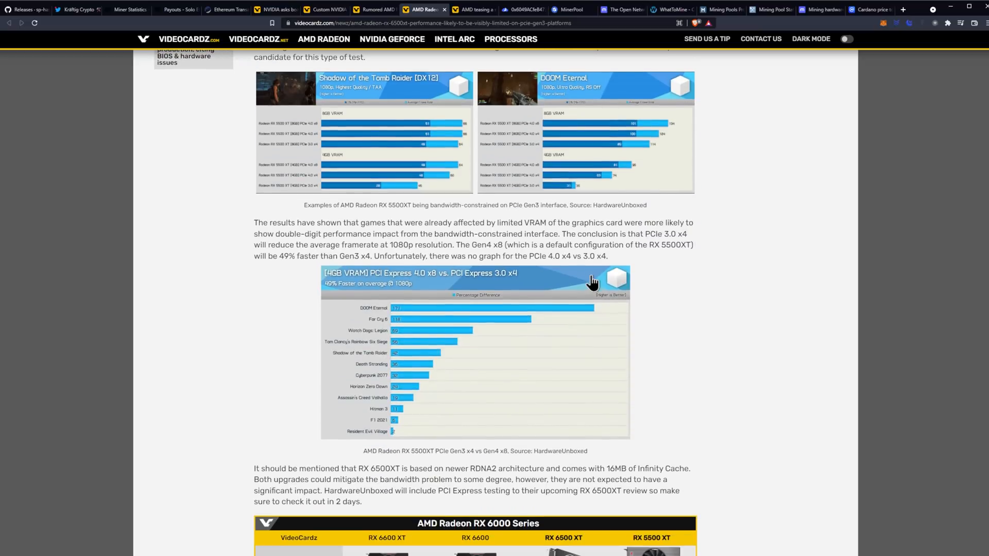
pyautogui.scroll(-3)
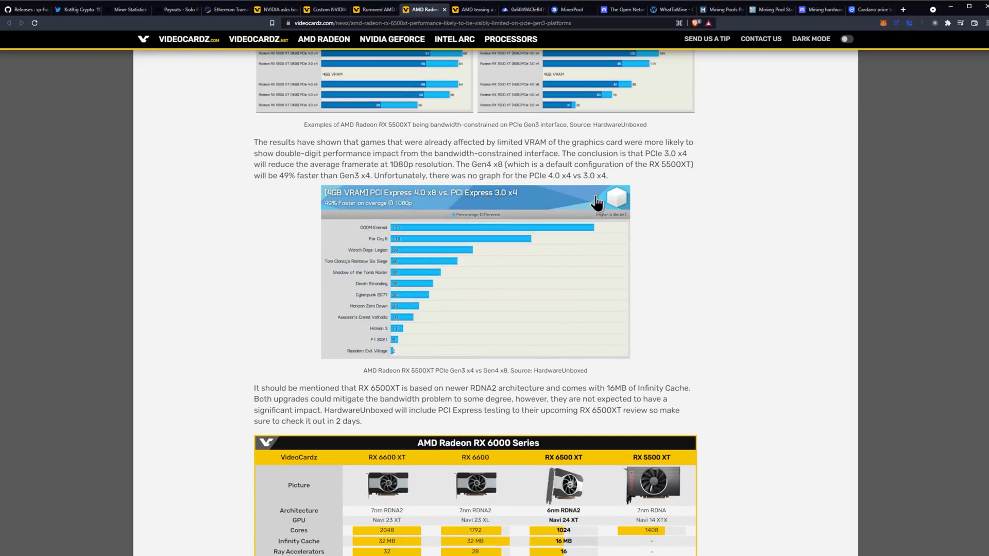
# Switch to the Radeon Pro W6400 teaser article and read its intro with the crown teaser images
pyautogui.click(472, 9)
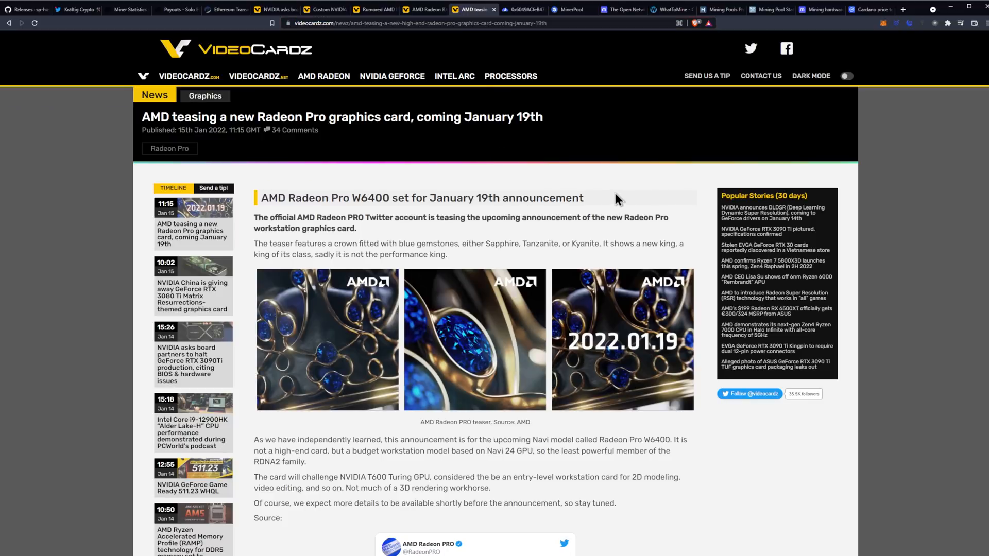
pyautogui.moveTo(644, 200)
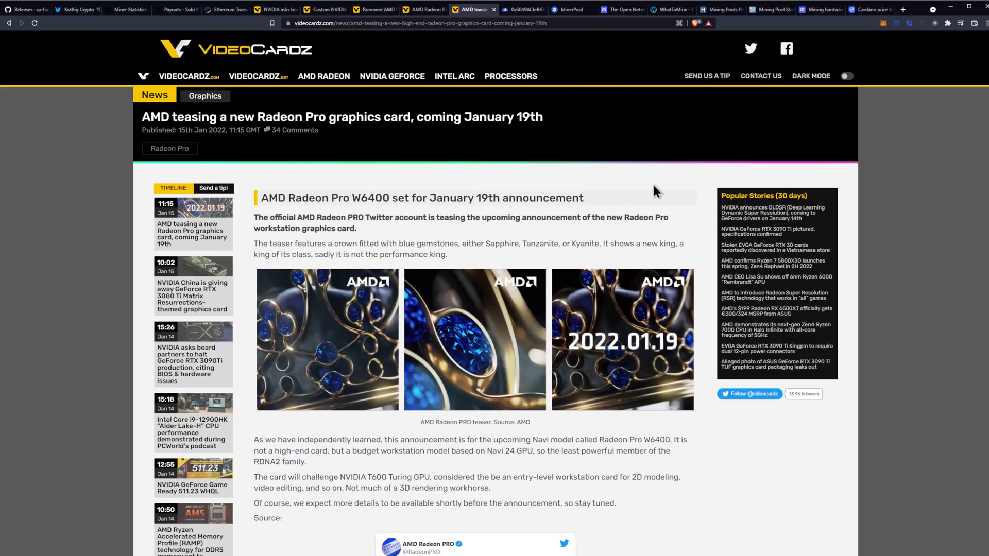
pyautogui.scroll(-3)
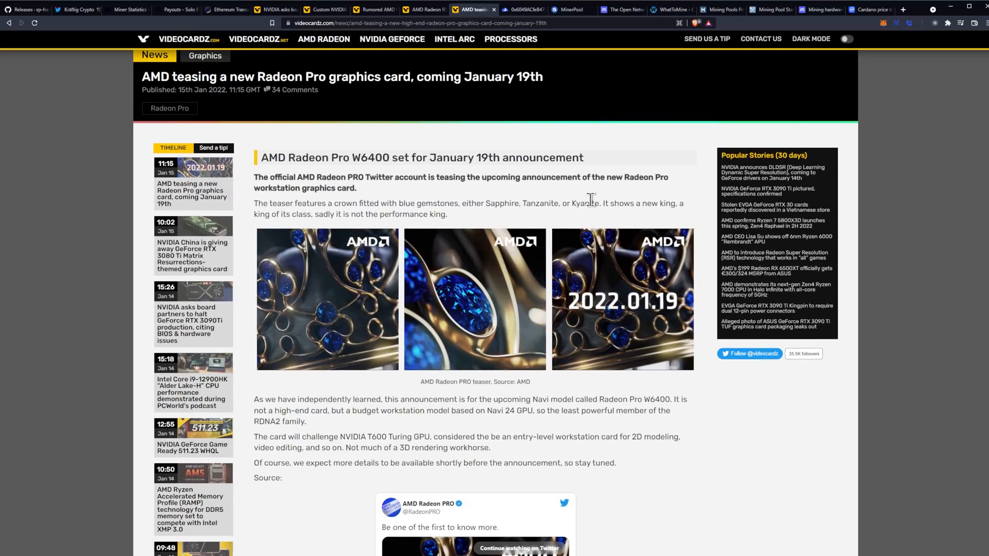
pyautogui.moveTo(472, 199)
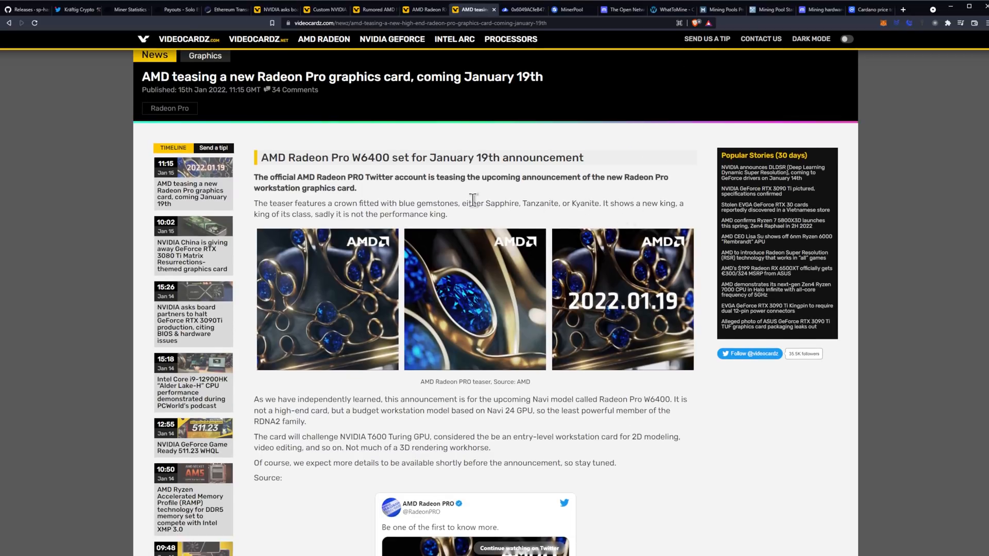
pyautogui.moveTo(421, 194)
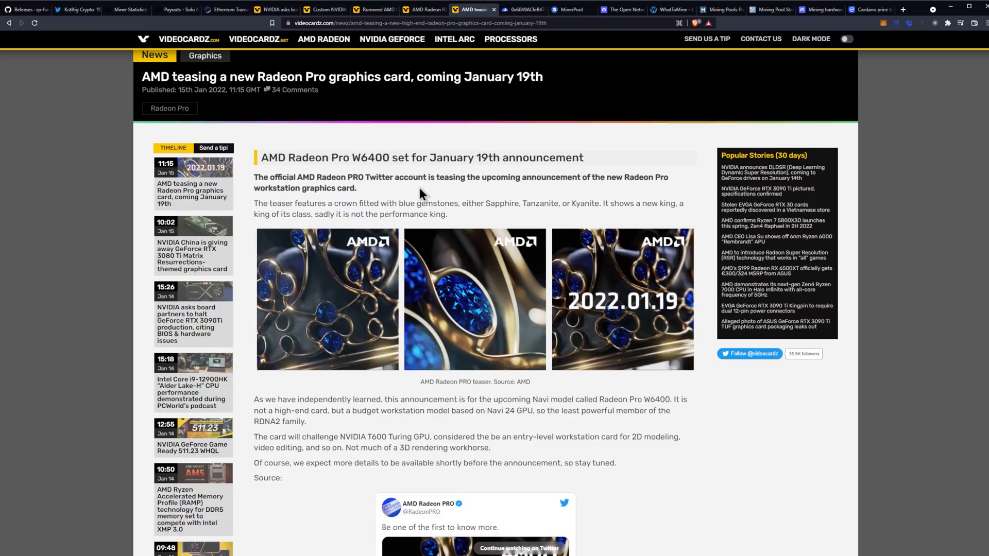
pyautogui.doubleClick(279, 190)
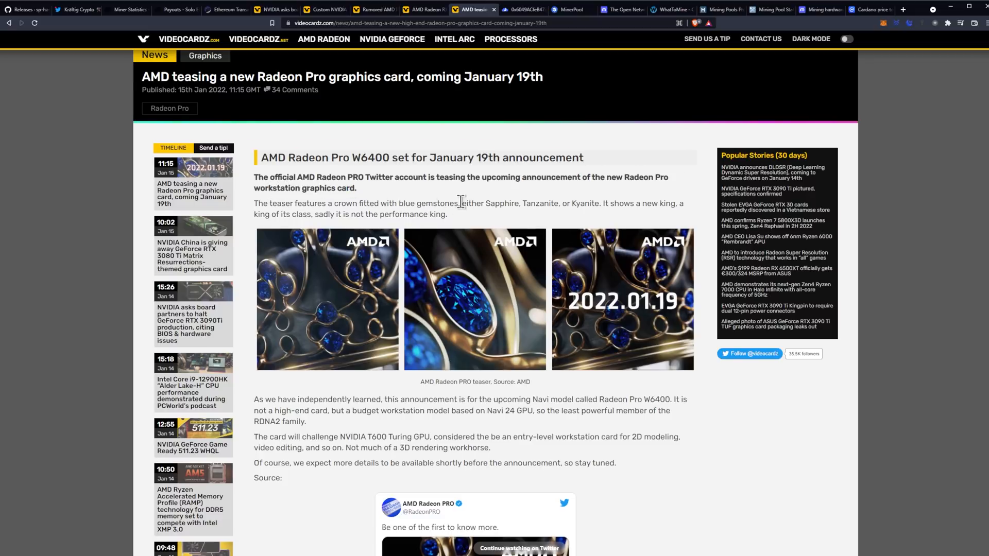
pyautogui.moveTo(525, 219)
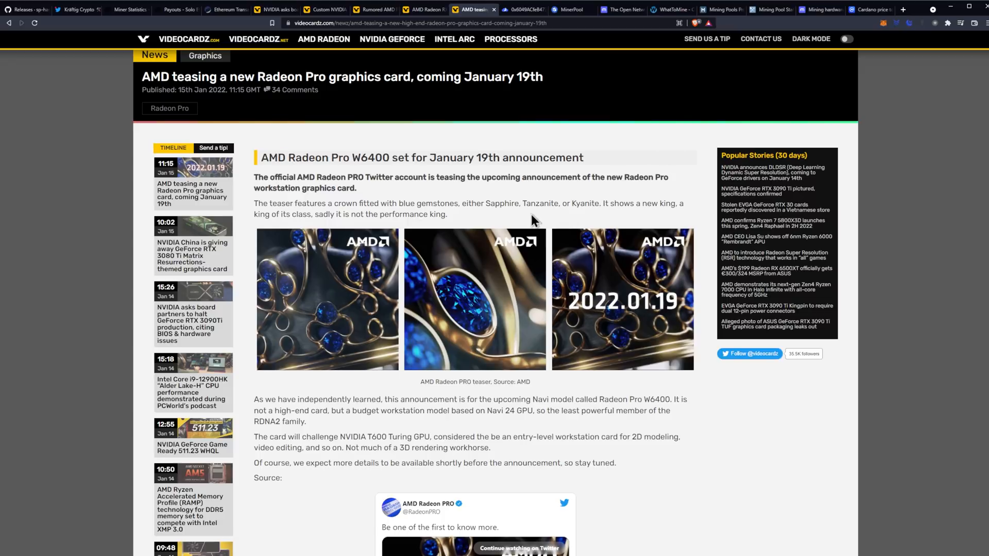
pyautogui.moveTo(609, 221)
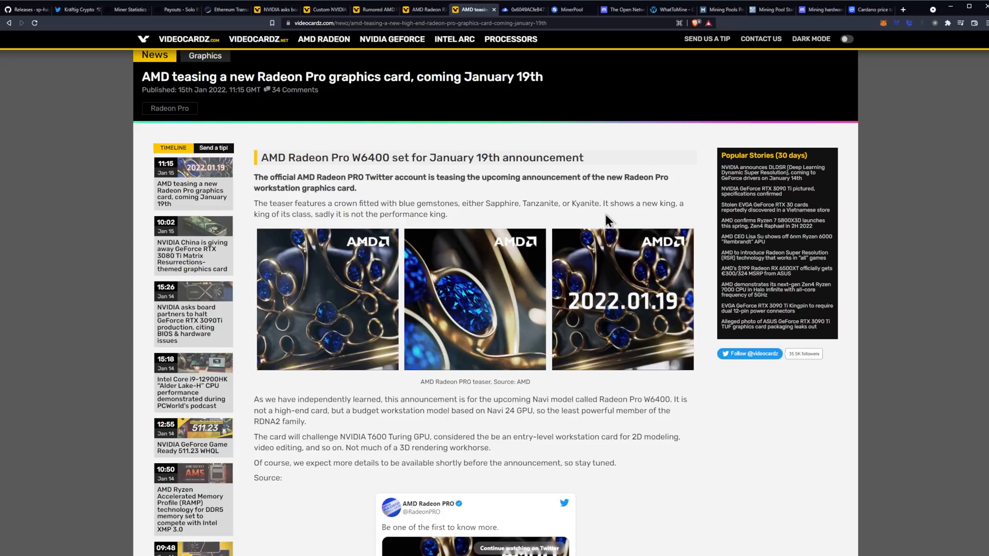
pyautogui.moveTo(492, 222)
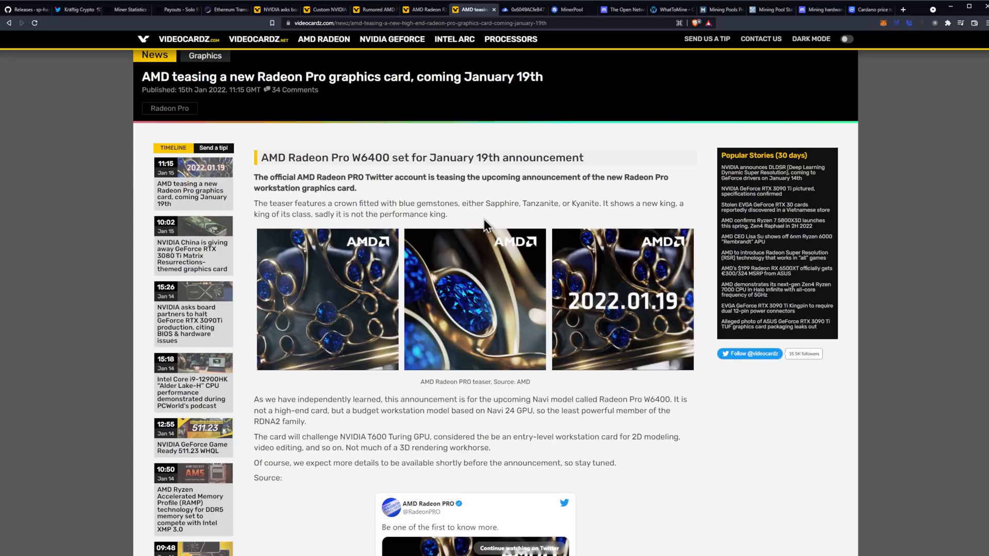
# Scroll through the Radeon Pro article to the embedded AMD tweet and comment policy
pyautogui.scroll(-3)
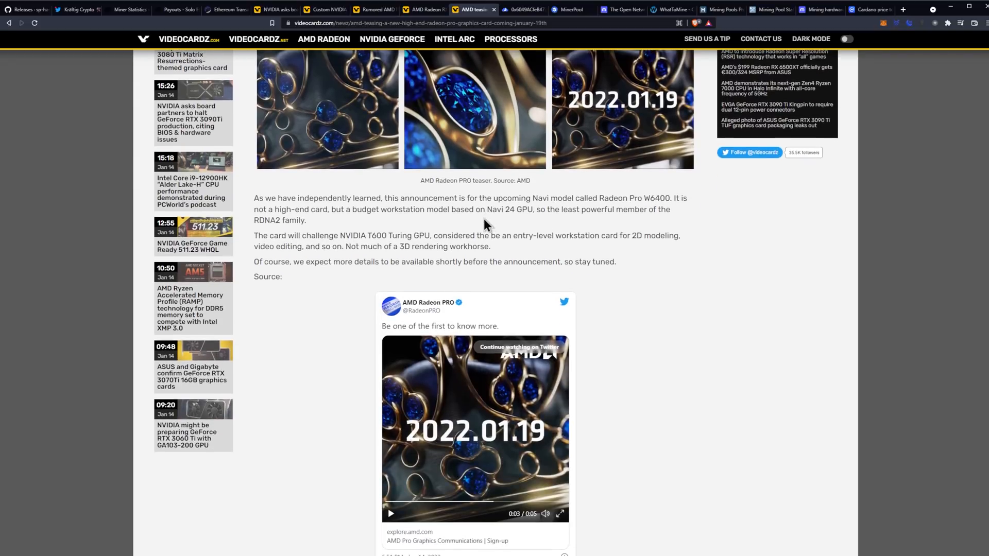
pyautogui.moveTo(508, 227)
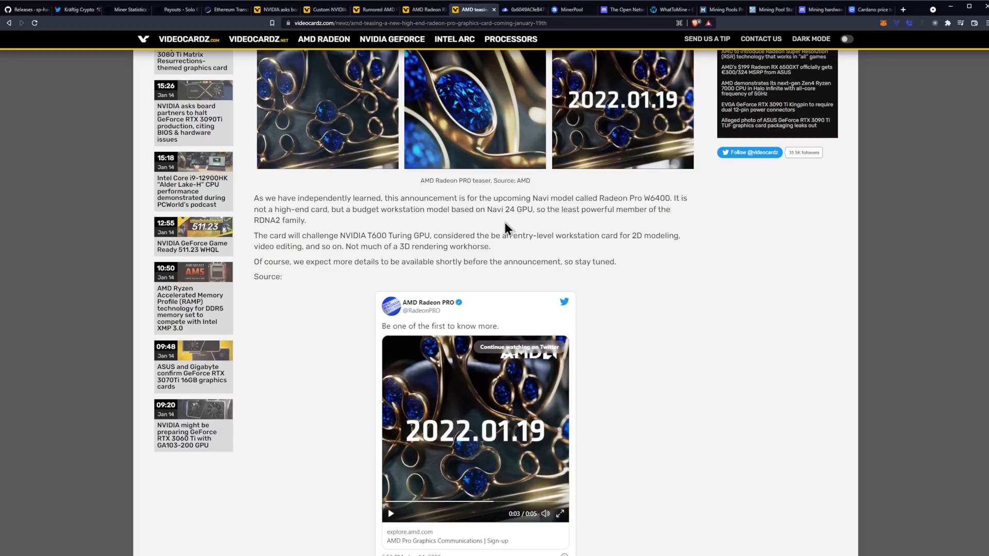
pyautogui.moveTo(526, 224)
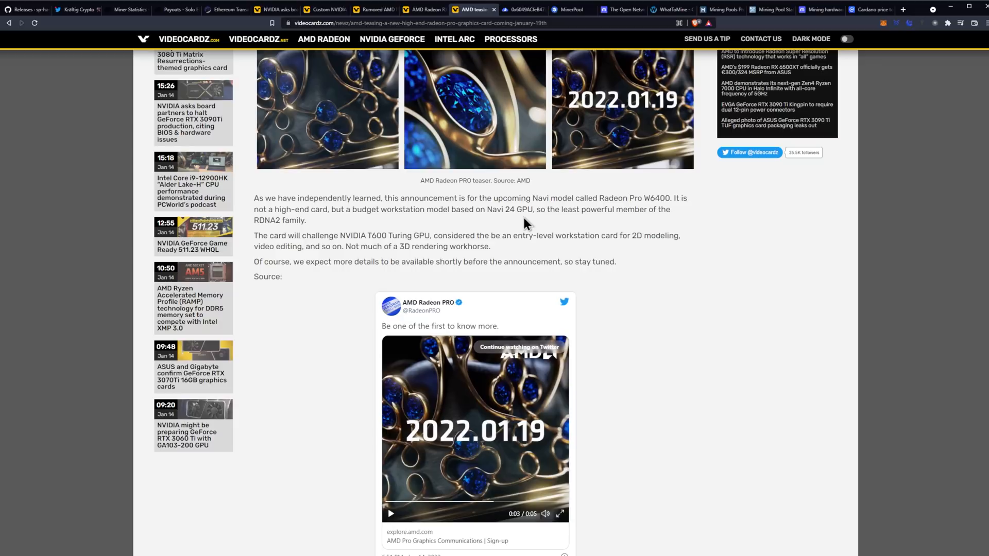
pyautogui.scroll(-3)
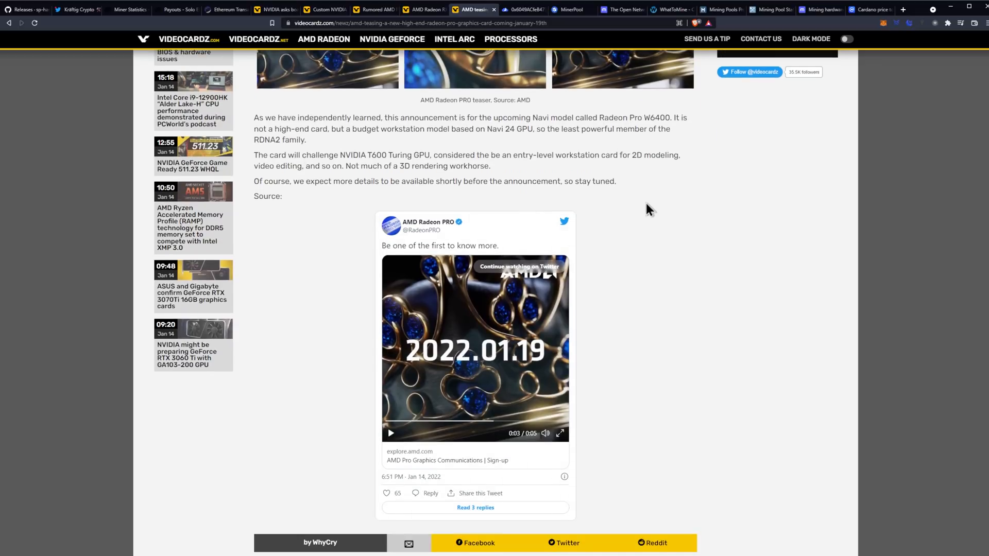
pyautogui.moveTo(649, 209)
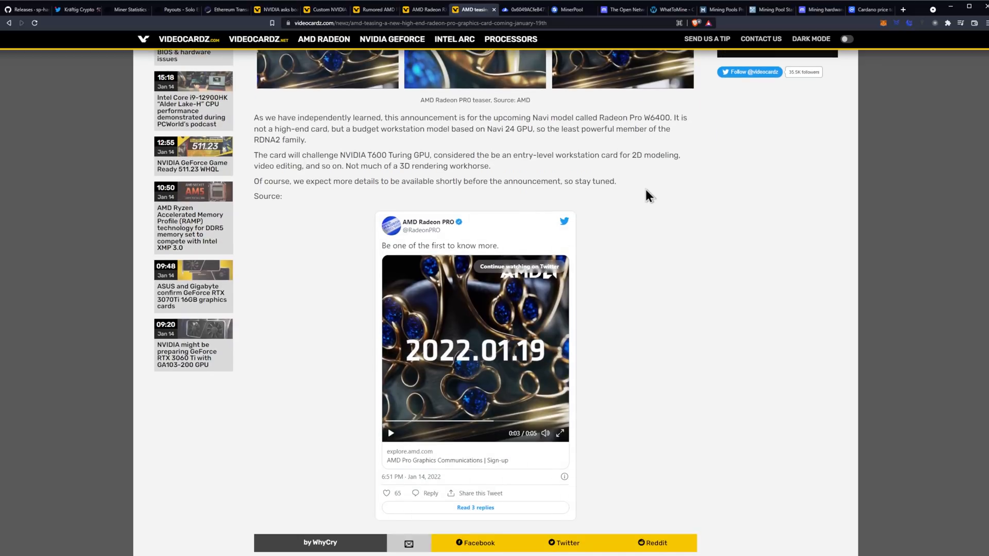
pyautogui.moveTo(550, 180)
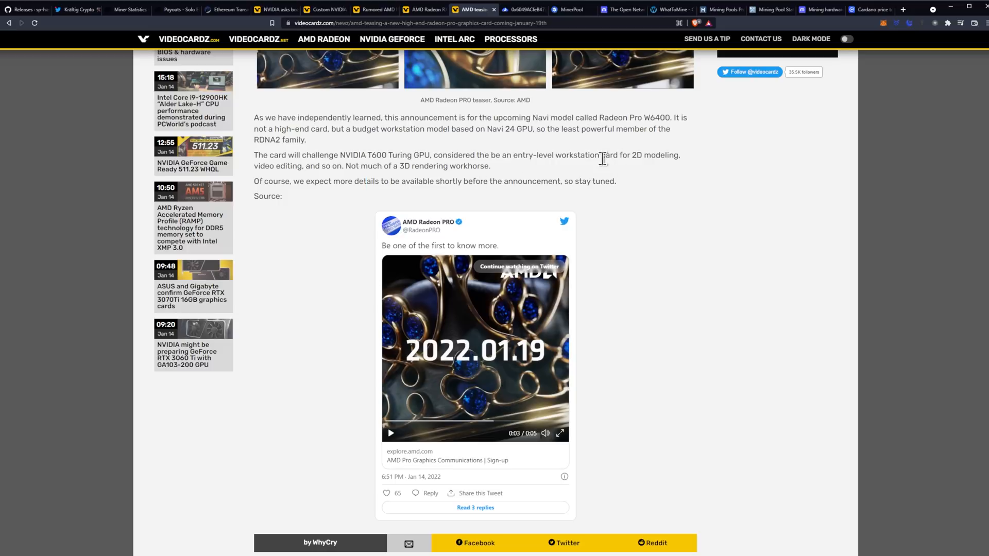
pyautogui.scroll(-3)
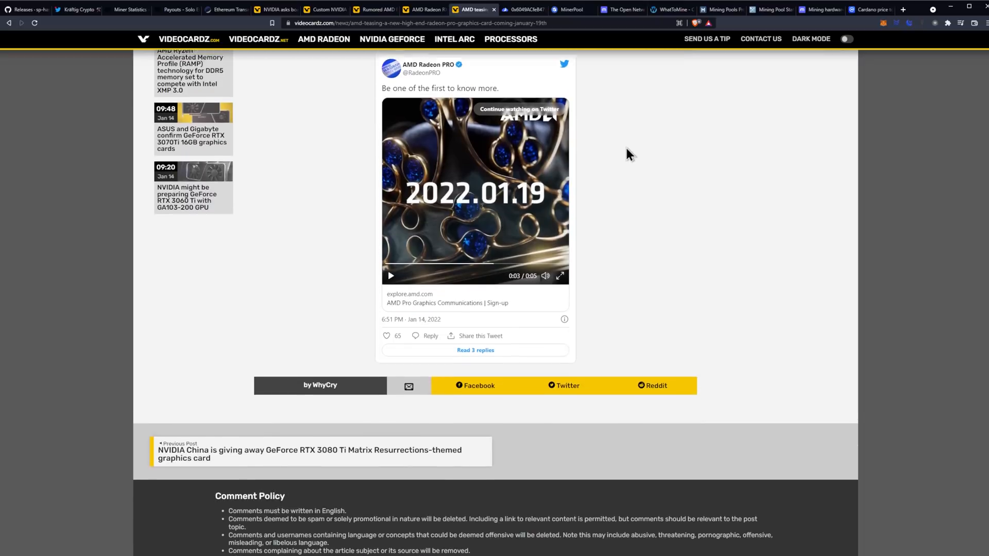
pyautogui.scroll(-3)
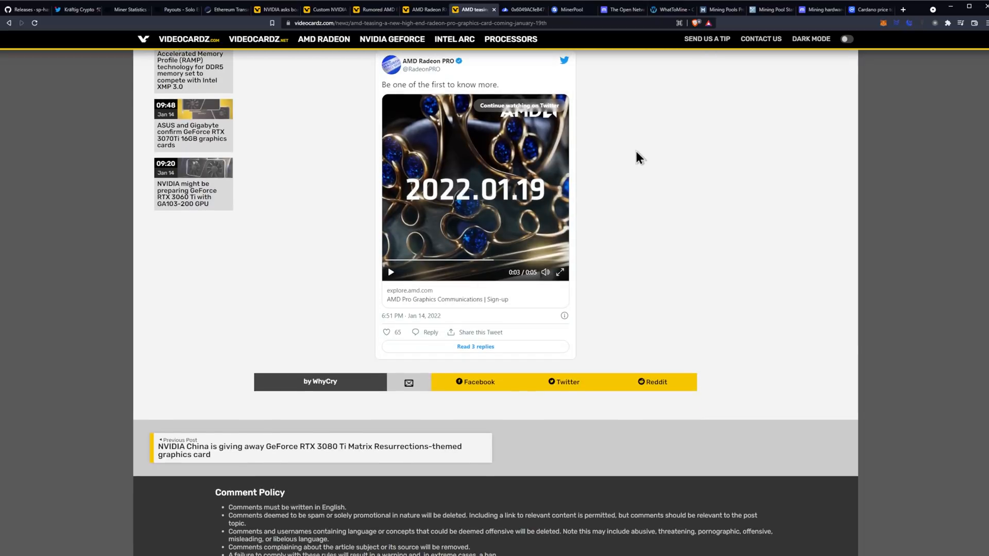
pyautogui.moveTo(750, 210)
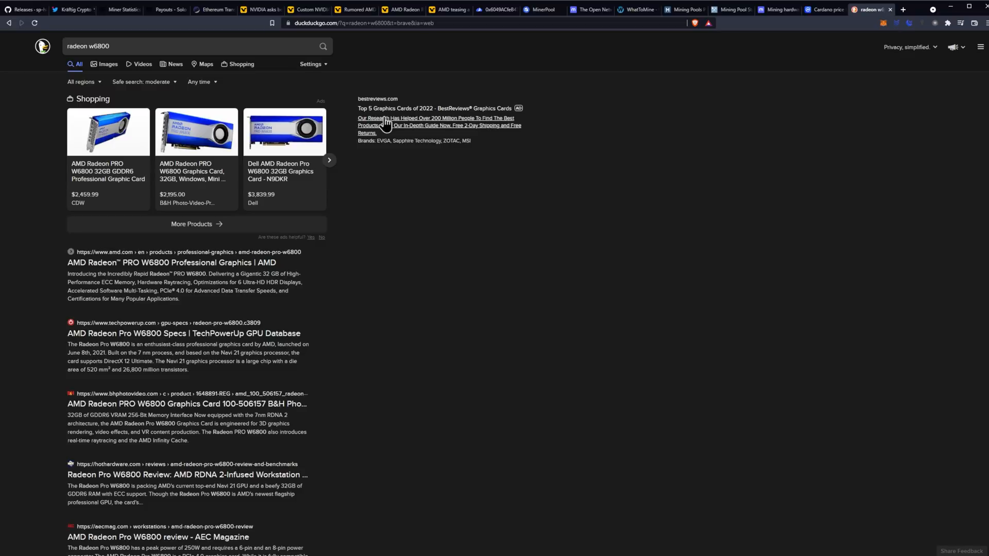
pyautogui.moveTo(108, 171)
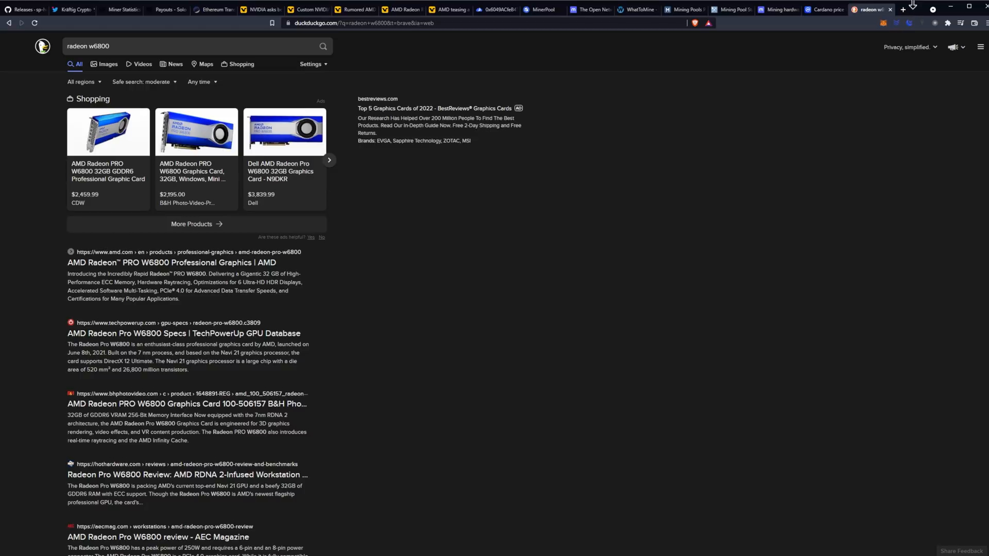
# Go back from the 'radeon w6800' DuckDuckGo results to the Radeon Pro teaser article
pyautogui.click(470, 9)
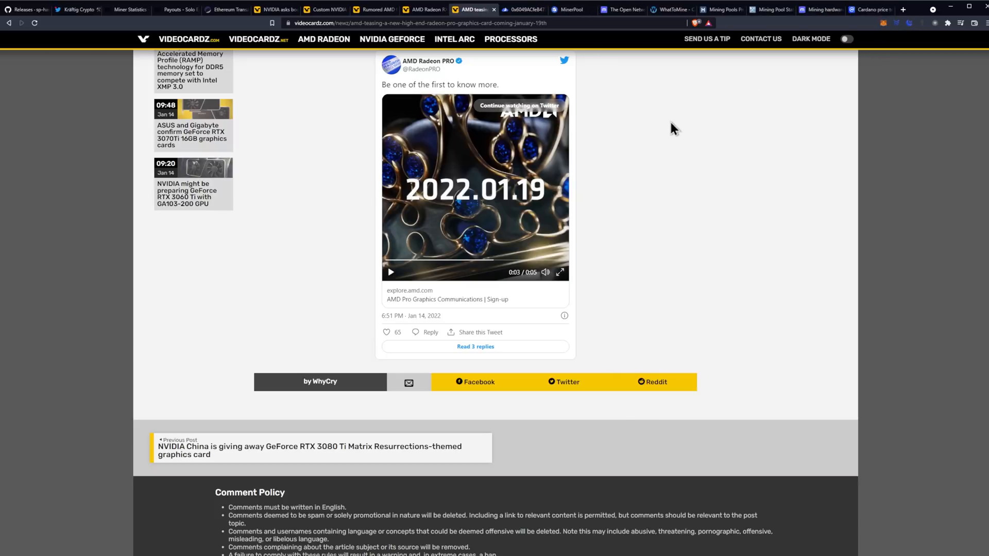